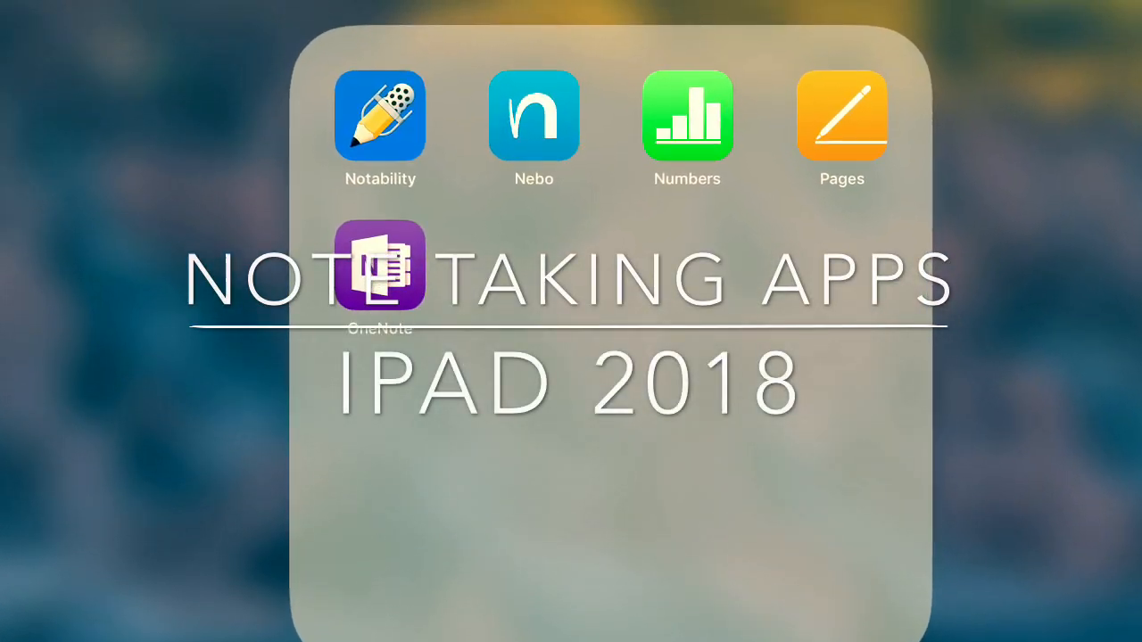
# Open the app comparison note in Notability and switch the pen to green ink
pyautogui.click(378, 116)
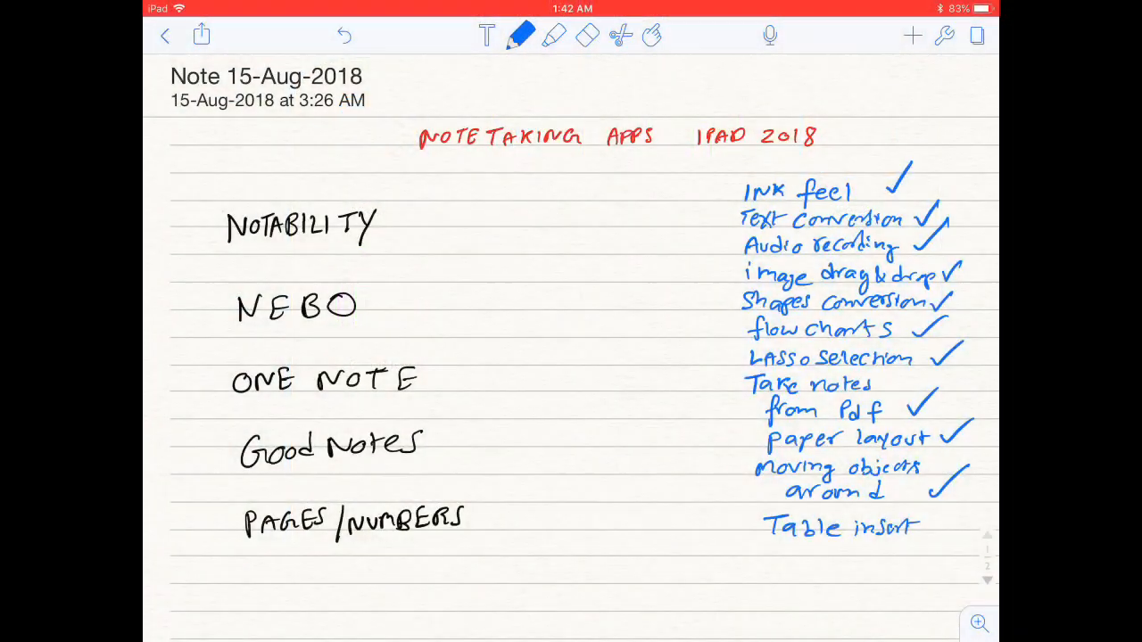
pyautogui.click(521, 36)
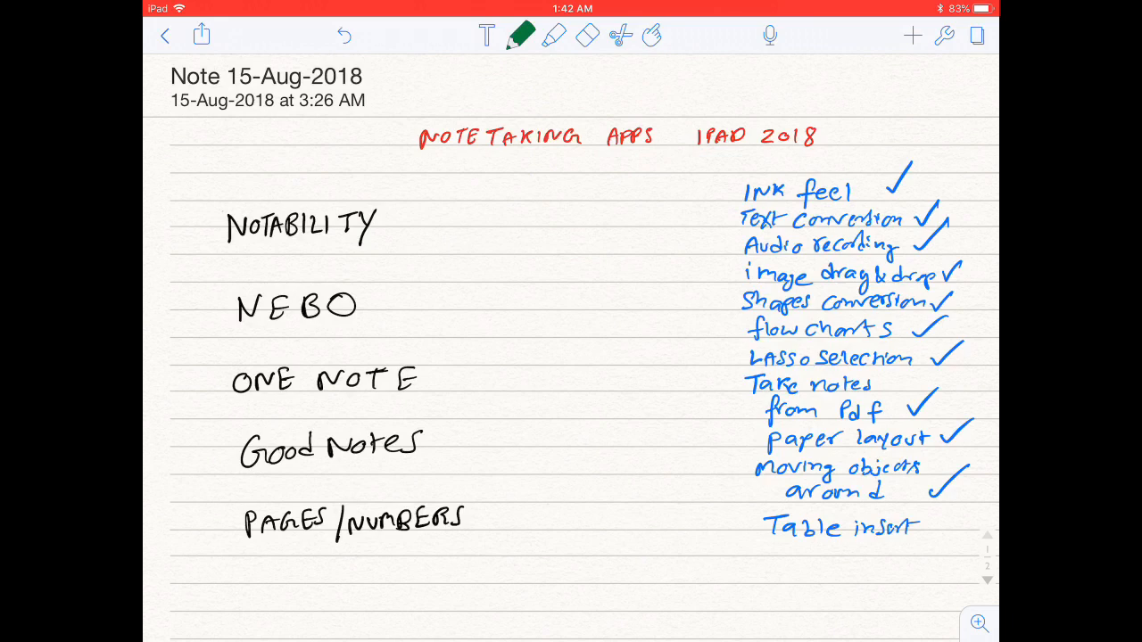
# Link NOTABILITY to Ink feel with an arrow and handwrite 'it feels good to write on notability'
pyautogui.moveTo(384, 212); pyautogui.dragTo(722, 182)
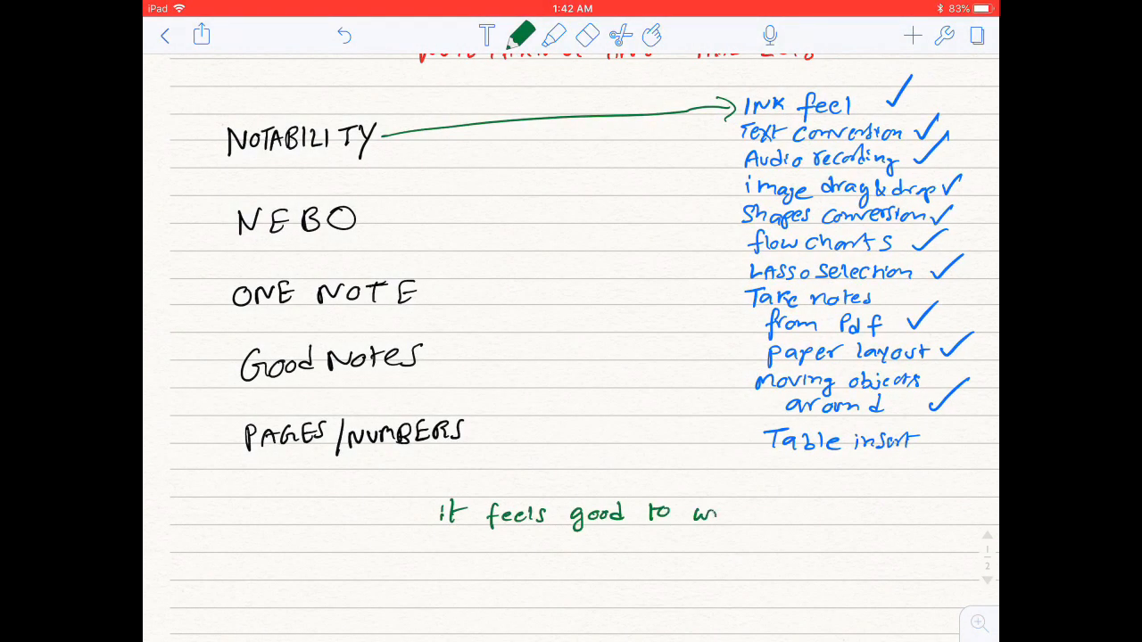
pyautogui.write('write on notabi')
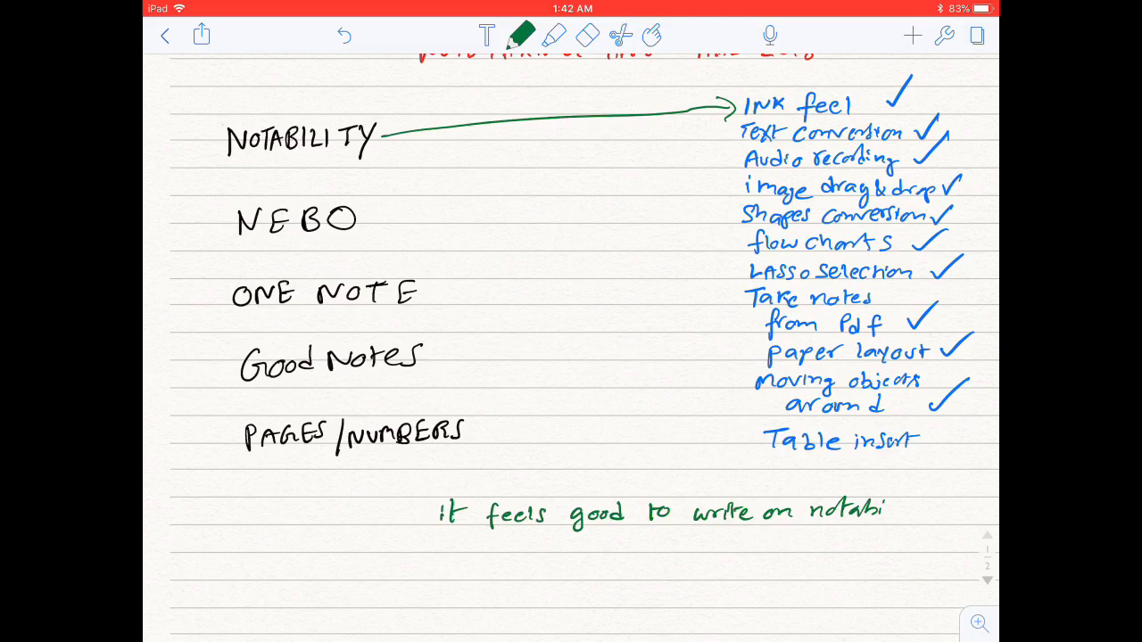
pyautogui.scroll(-3)
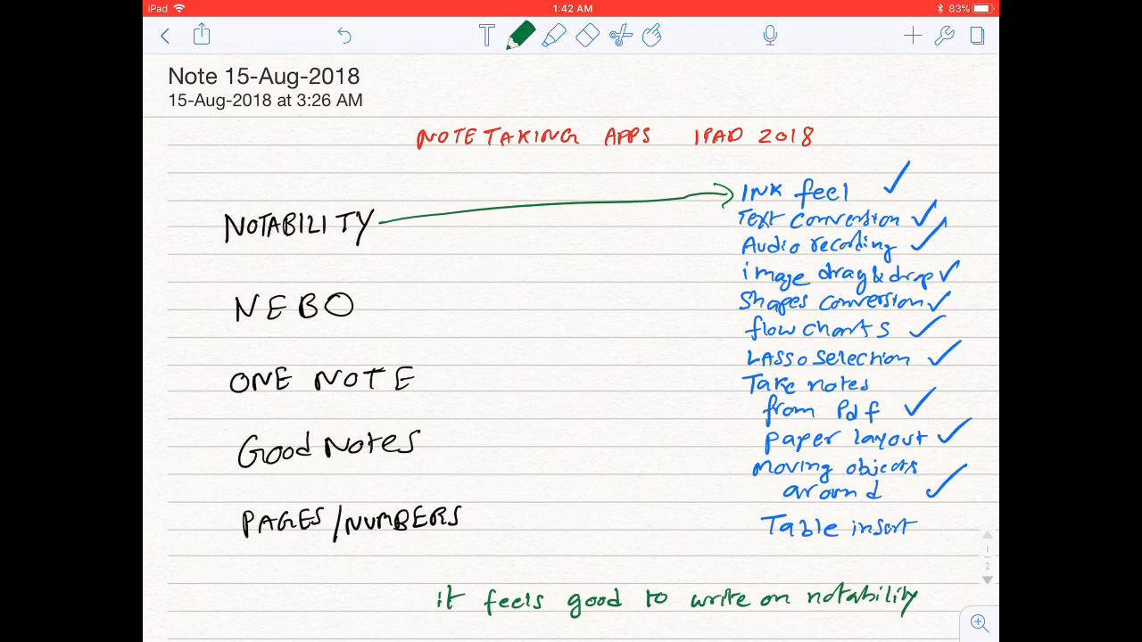
pyautogui.moveTo(392, 306); pyautogui.dragTo(731, 228)
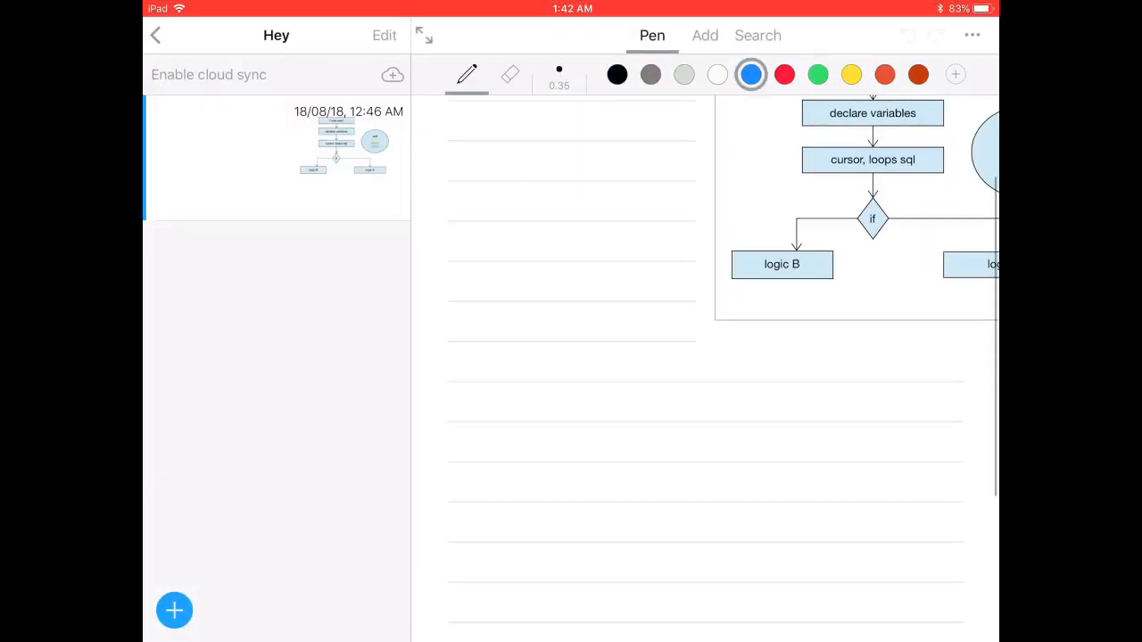
# Handwrite a sentence praising Nebo's text conversion and let it convert to typed text
pyautogui.write('The l')
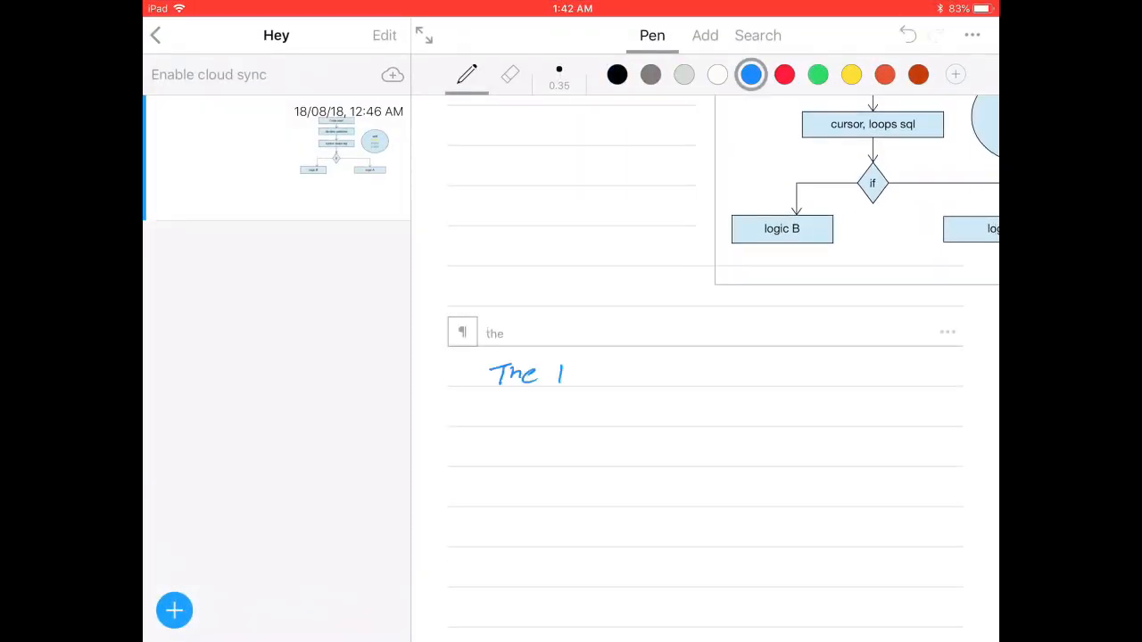
pyautogui.moveTo(561, 373); pyautogui.dragTo(713, 373)
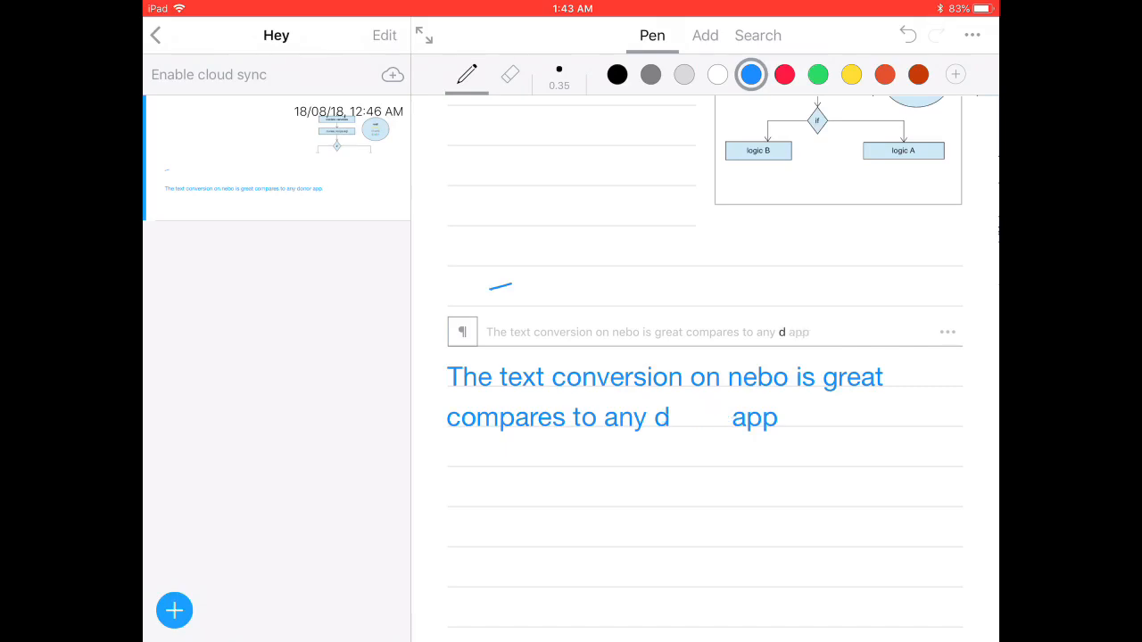
pyautogui.moveTo(663, 410); pyautogui.dragTo(686, 420)
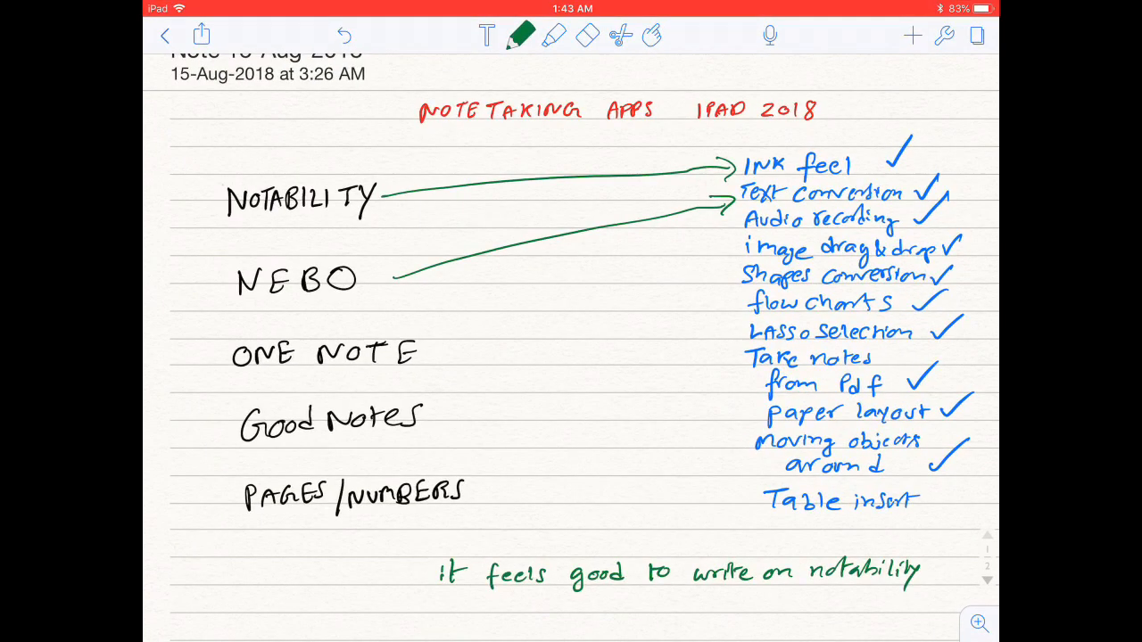
# Link NOTABILITY to Audio recording with an arrow and record a short audio clip, granting microphone access
pyautogui.moveTo(383, 200); pyautogui.dragTo(728, 223)
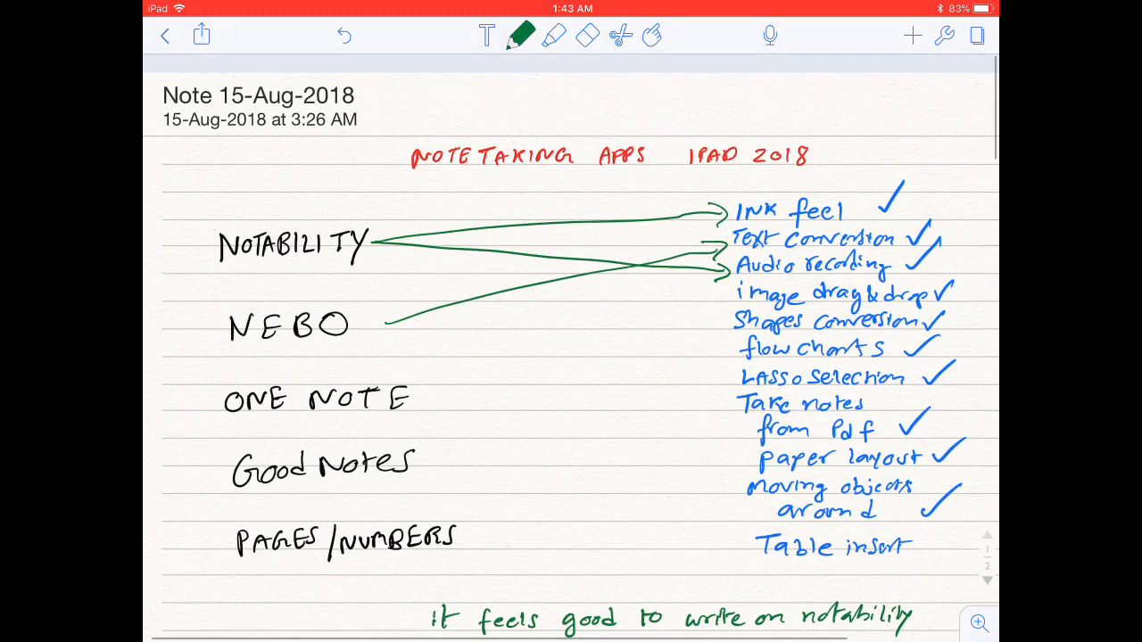
pyautogui.click(769, 36)
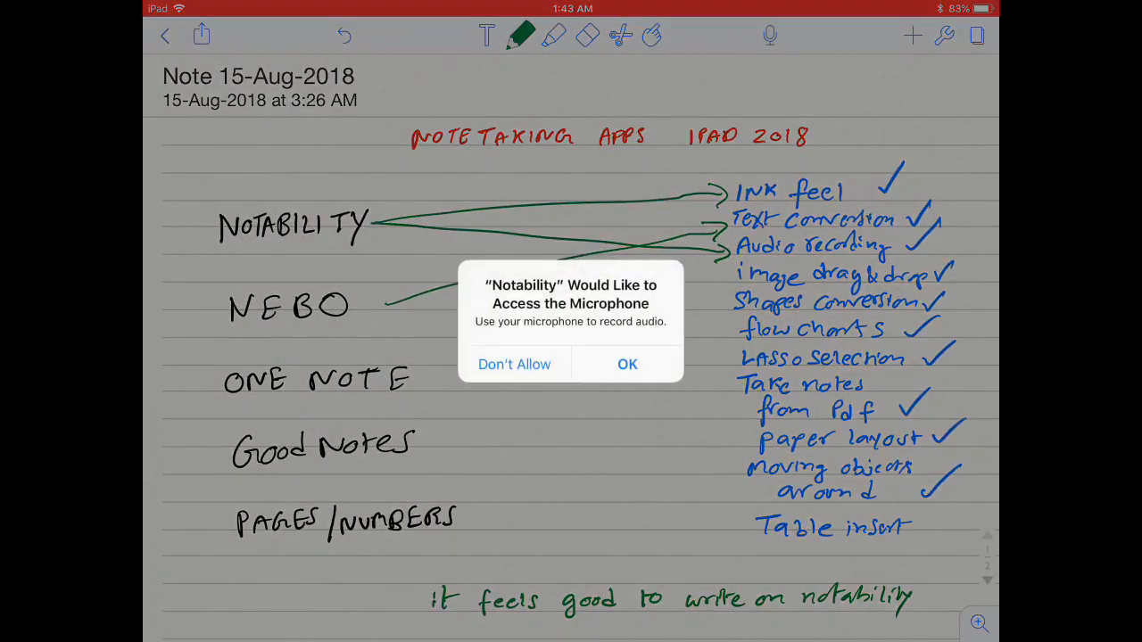
pyautogui.click(627, 364)
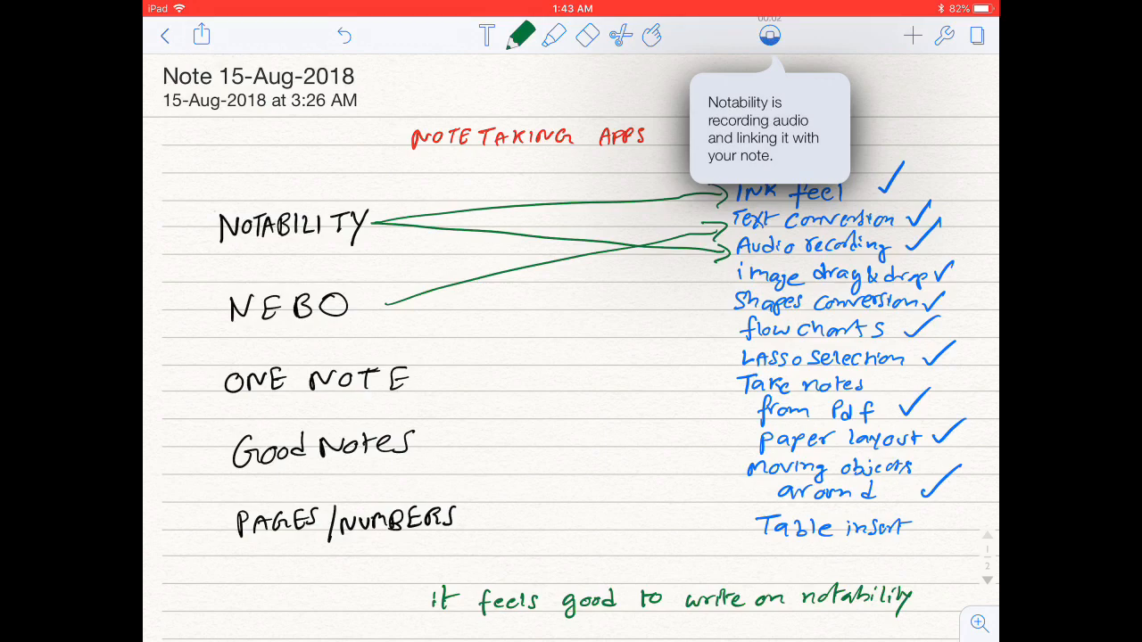
pyautogui.click(769, 35)
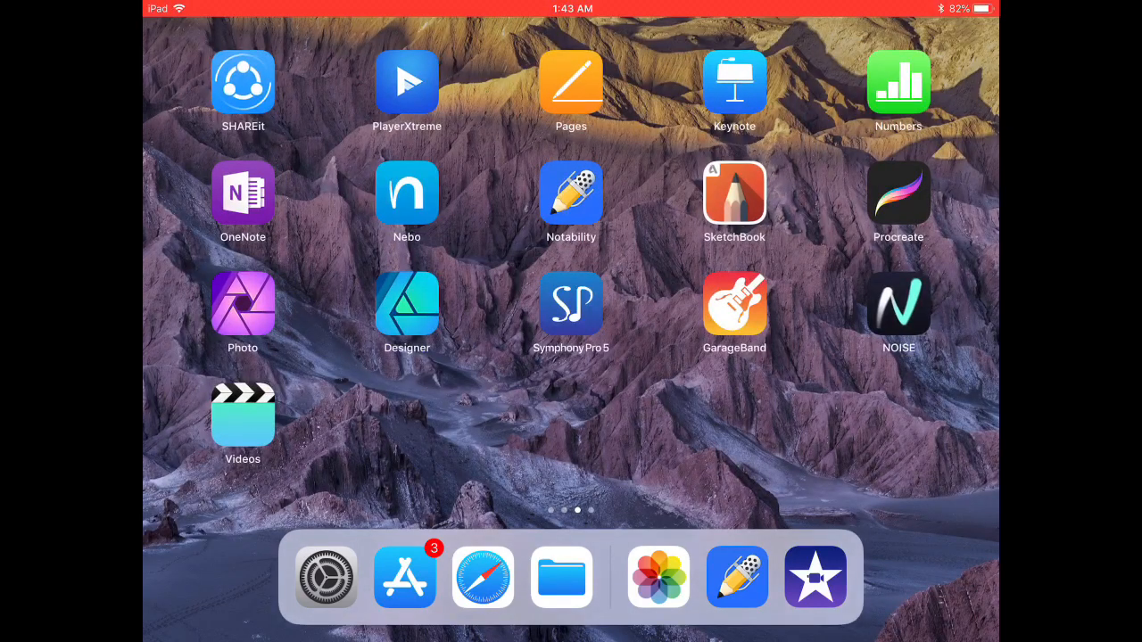
# Record an audio clip in the Blank Numbers spreadsheet and insert it into Sheet 2
pyautogui.click(897, 82)
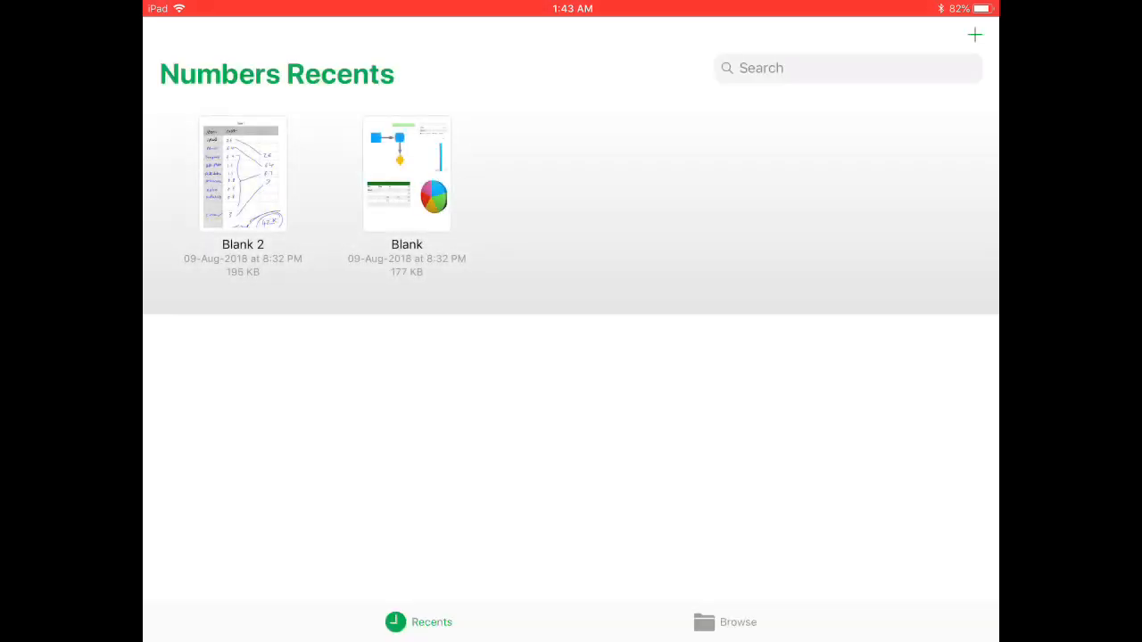
pyautogui.click(407, 174)
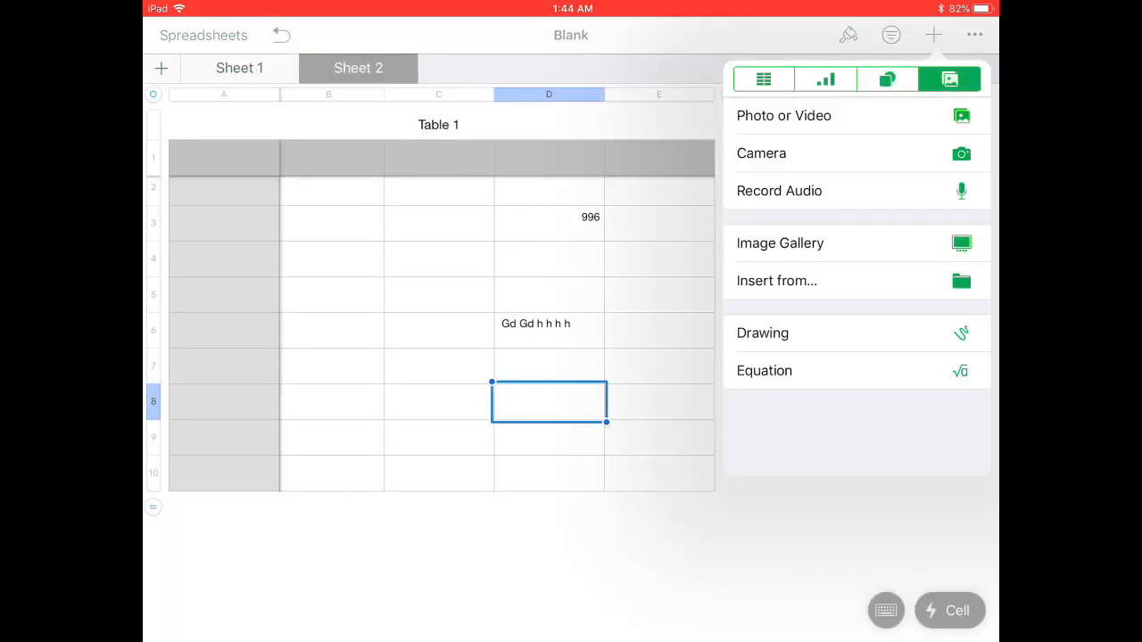
pyautogui.click(778, 190)
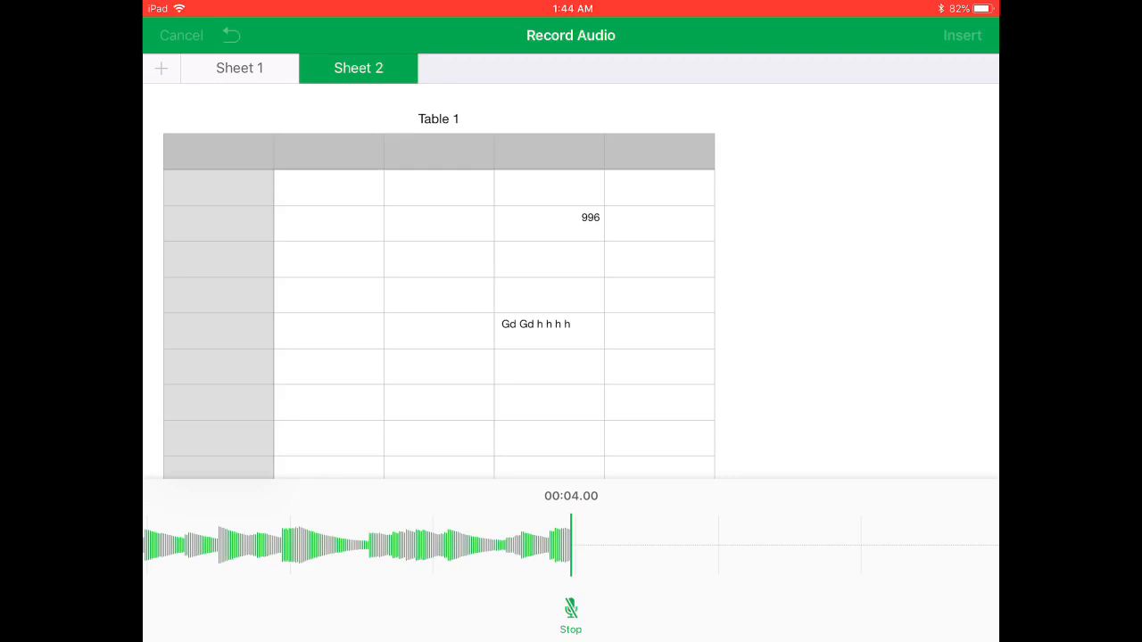
pyautogui.click(571, 615)
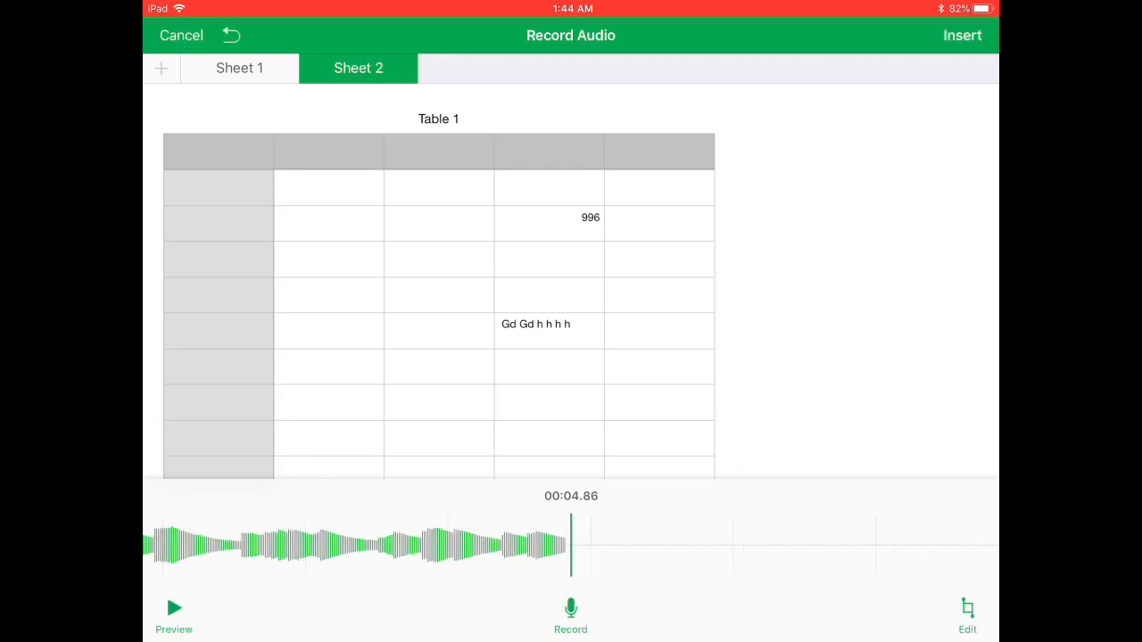
pyautogui.click(962, 36)
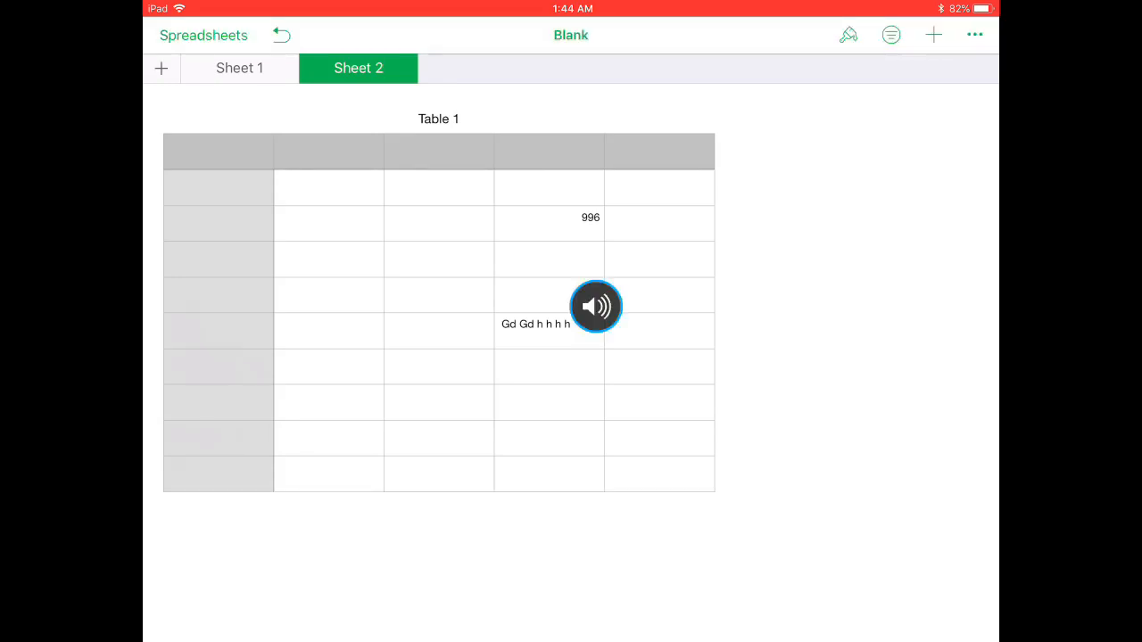
pyautogui.click(596, 306)
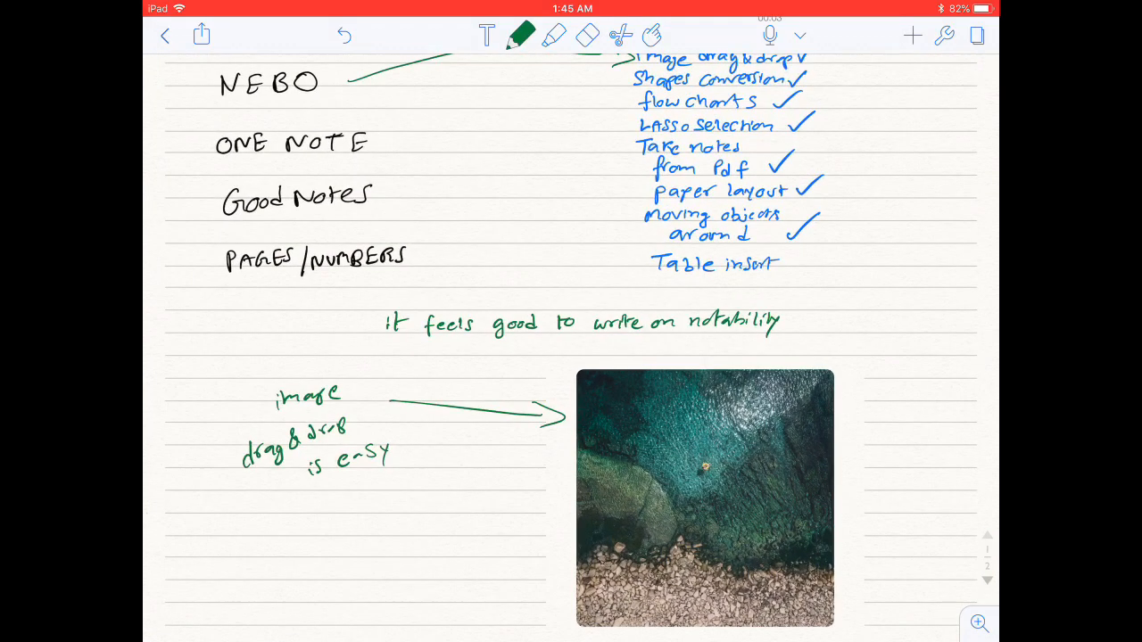
# Add an aerial coastal photo to the note with a green remark about easy image drag and drop
pyautogui.scroll(-3)
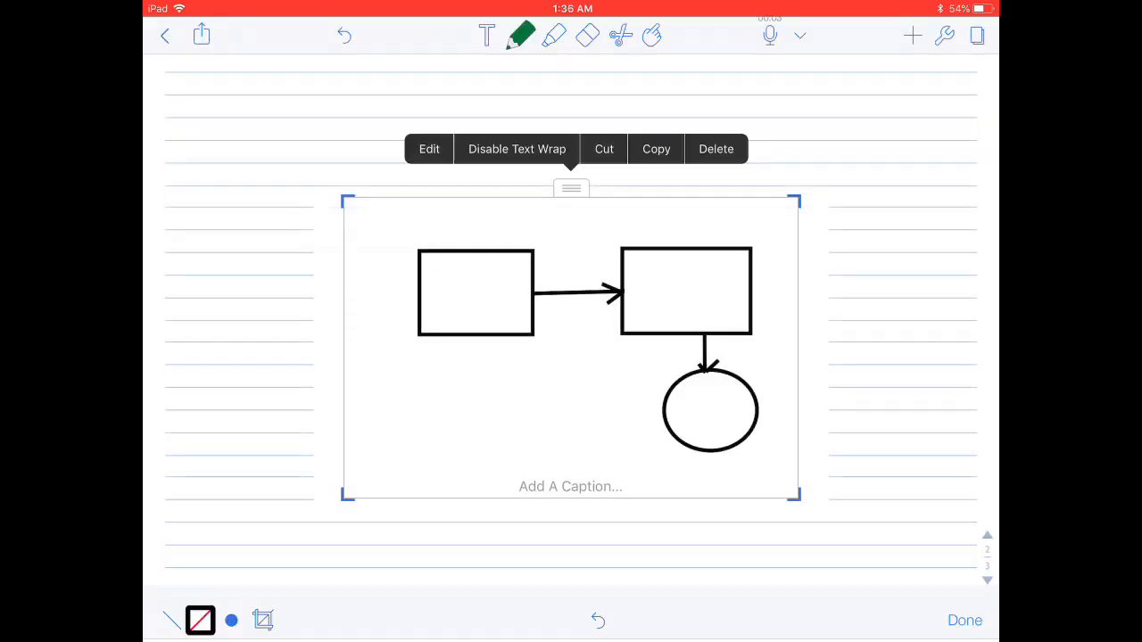
# Sketch a diagram of two boxes joined by arrows to a circle in the note
pyautogui.moveTo(571, 347); pyautogui.dragTo(803, 285)
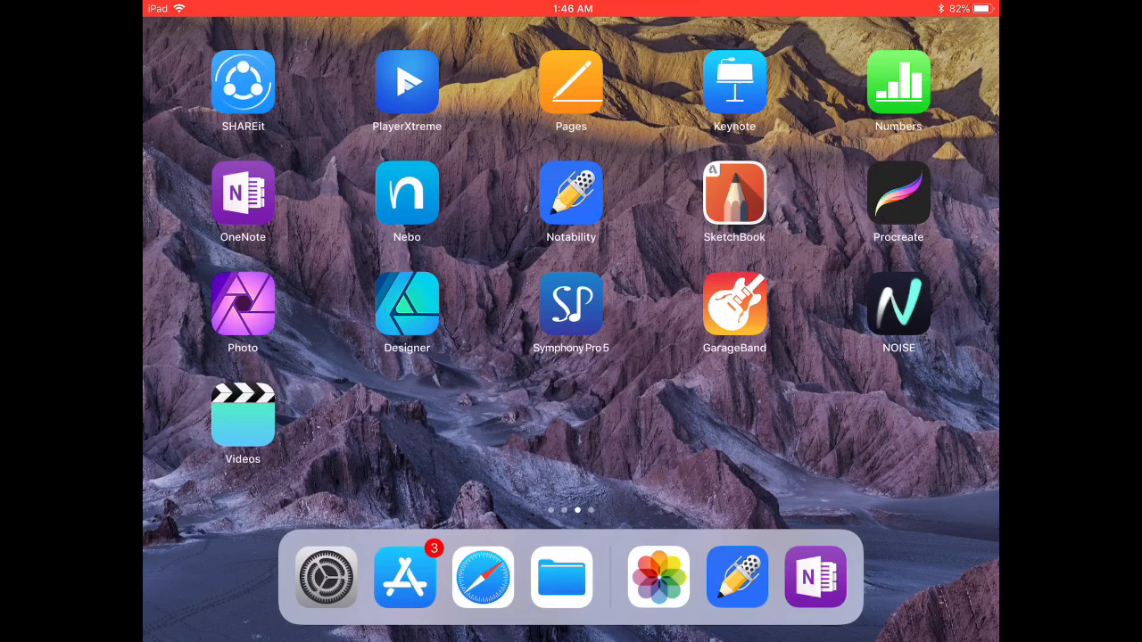
# Draw a Nebo flowchart of three labelled boxes ending in 'Nebo is the best', converted and linked by arrows
pyautogui.click(406, 193)
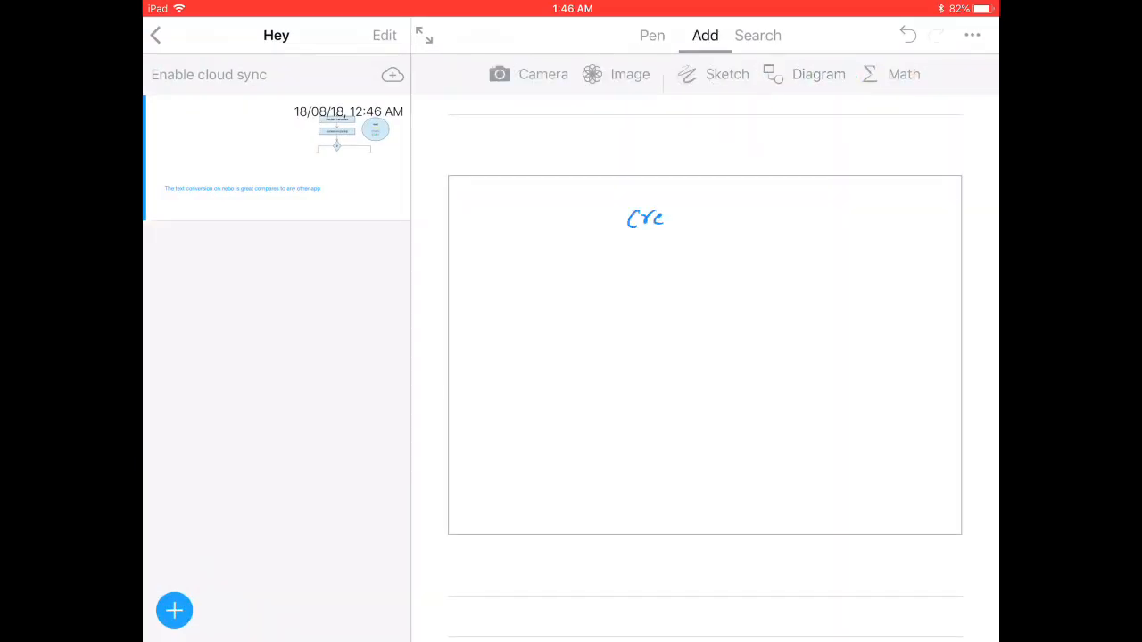
pyautogui.moveTo(624, 217); pyautogui.dragTo(758, 217)
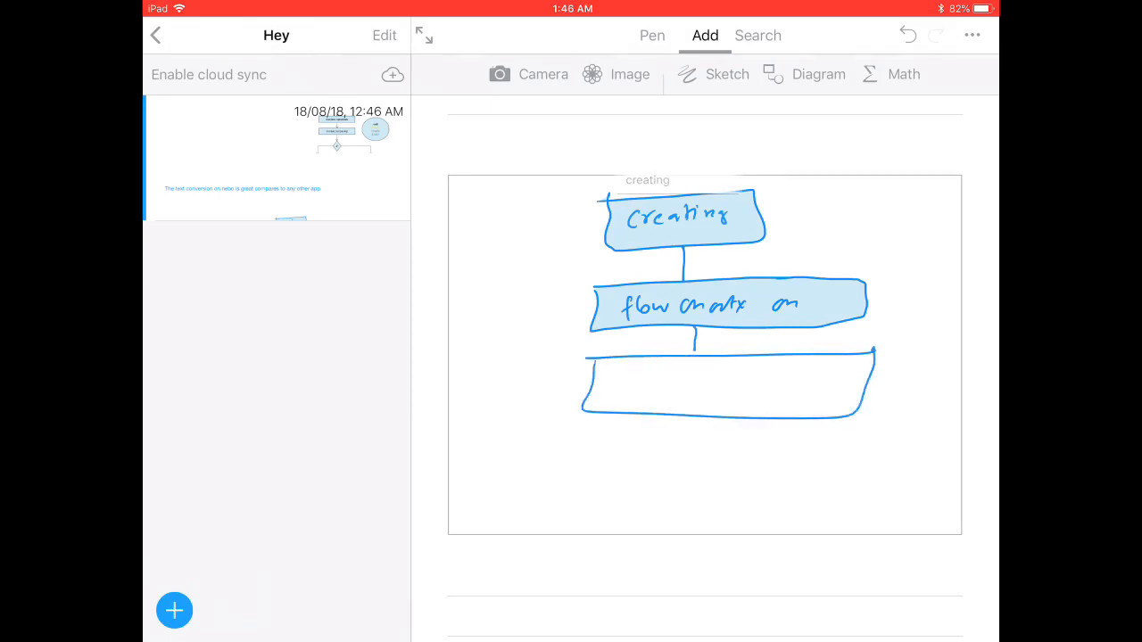
pyautogui.click(652, 36)
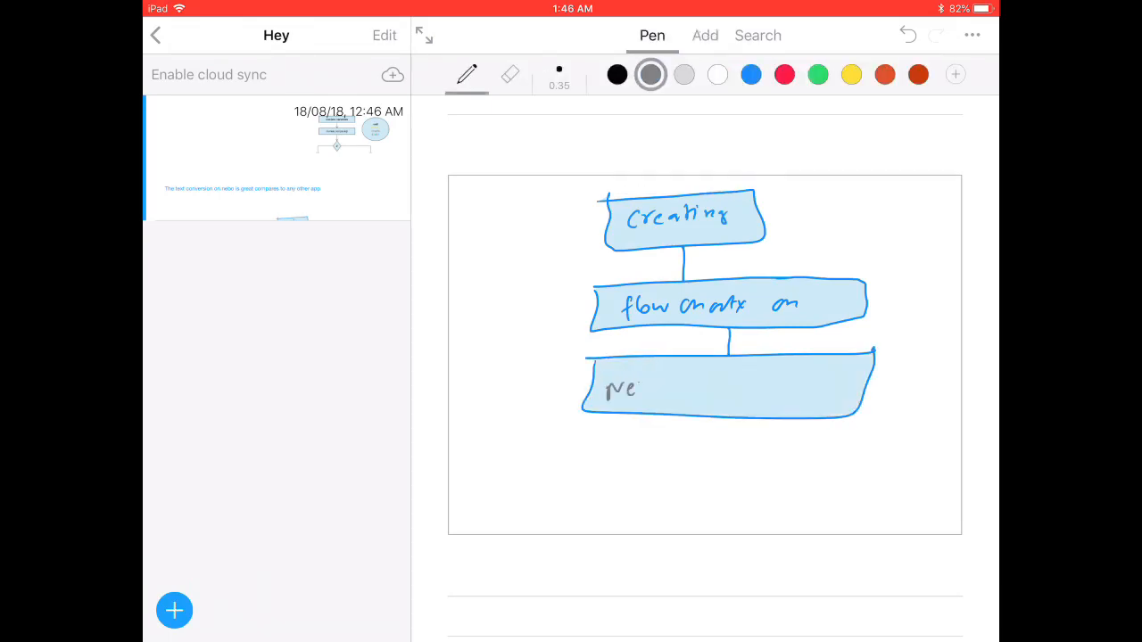
pyautogui.moveTo(624, 388); pyautogui.dragTo(812, 389)
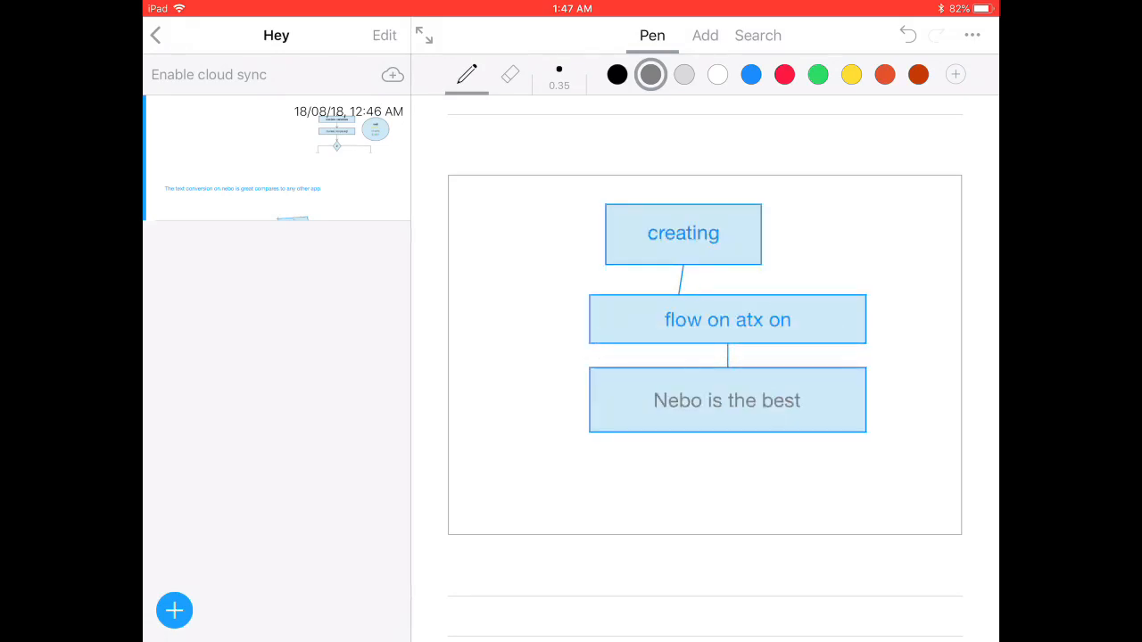
pyautogui.moveTo(682, 264); pyautogui.dragTo(699, 282)
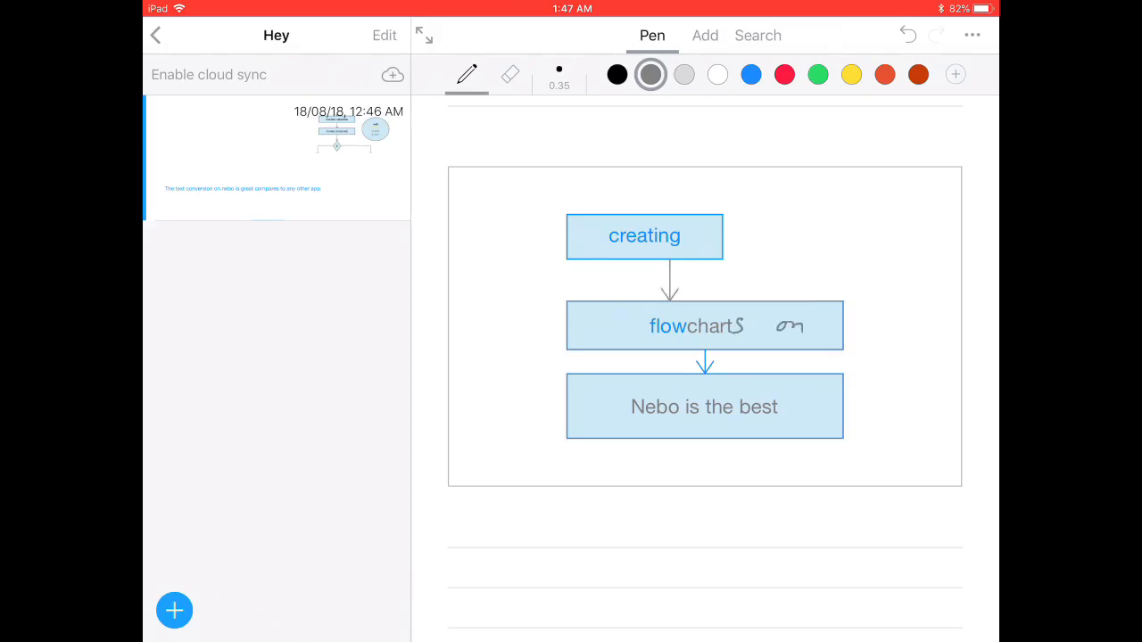
pyautogui.click(702, 324)
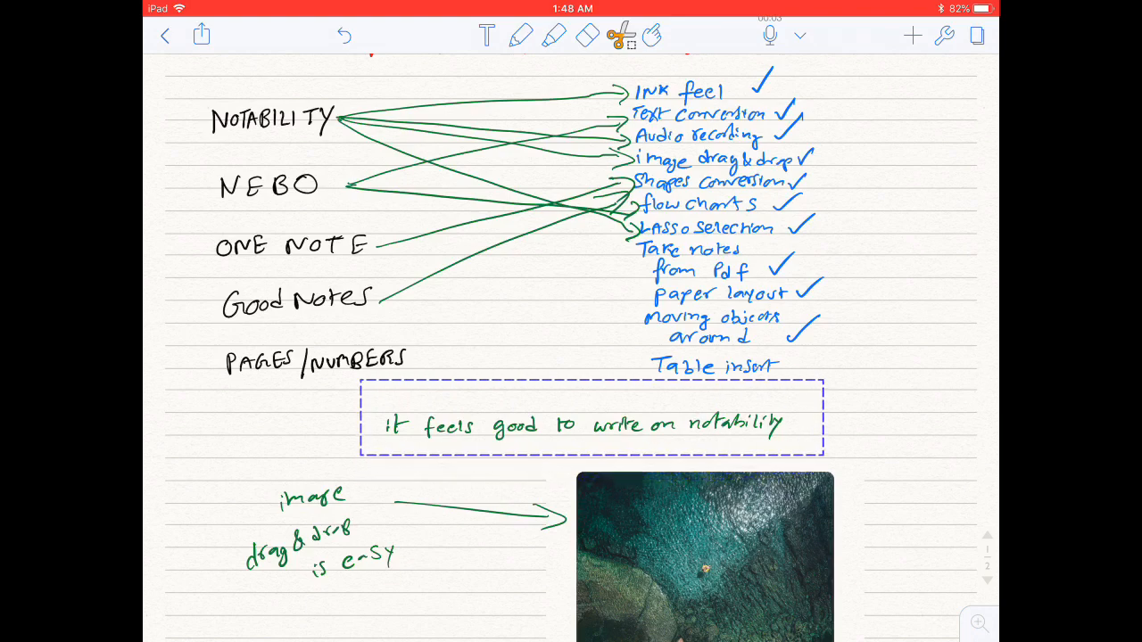
# Convert the handwritten sentence 'it feels good to write on notability' into typed text
pyautogui.click(621, 36)
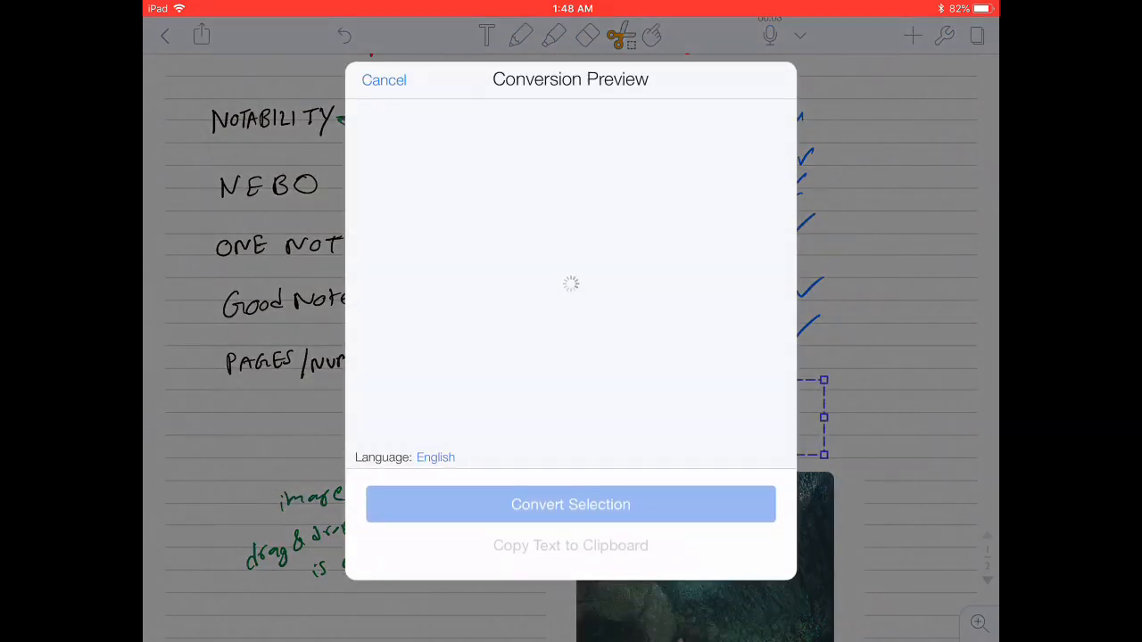
pyautogui.click(384, 79)
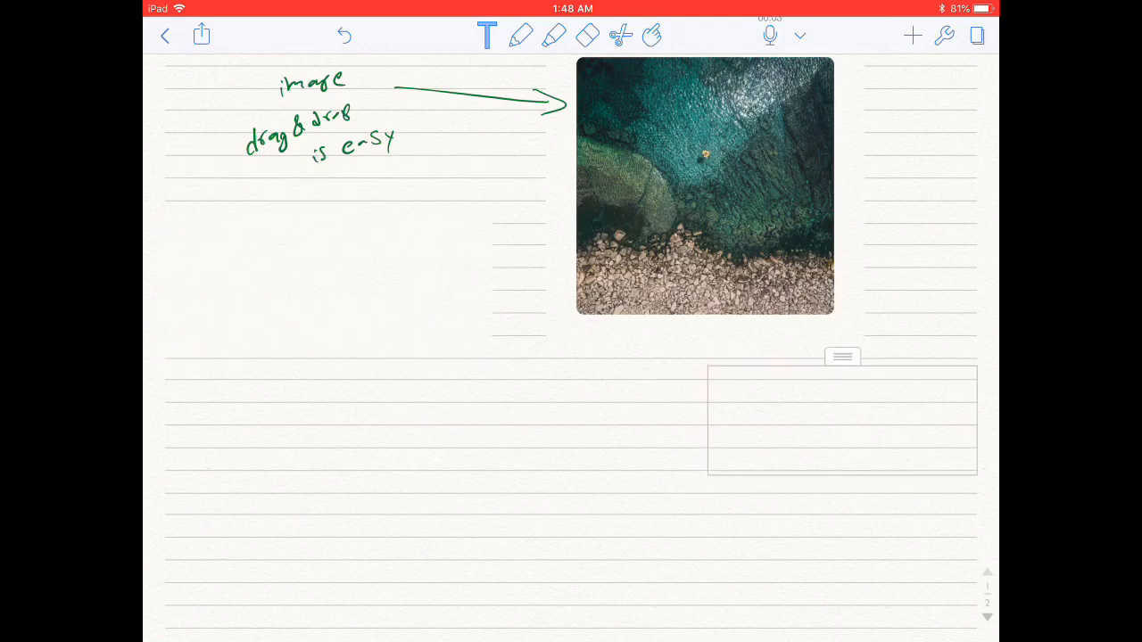
pyautogui.scroll(-3)
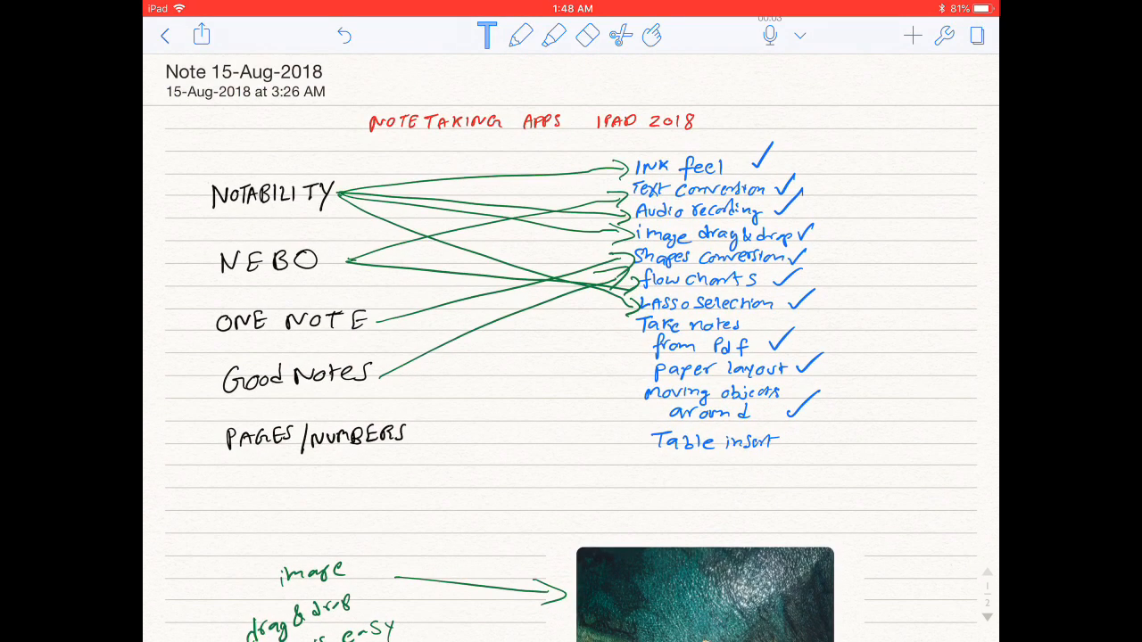
# Visit the notes library, reopen Note 15-Aug-2018, and return to the library
pyautogui.click(521, 36)
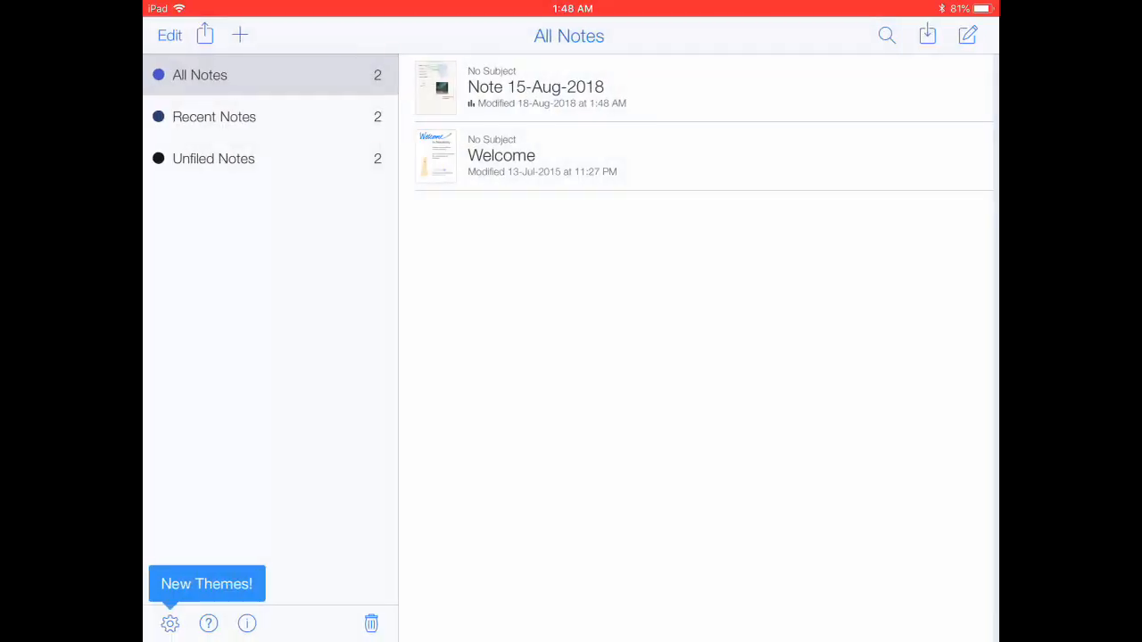
pyautogui.click(535, 86)
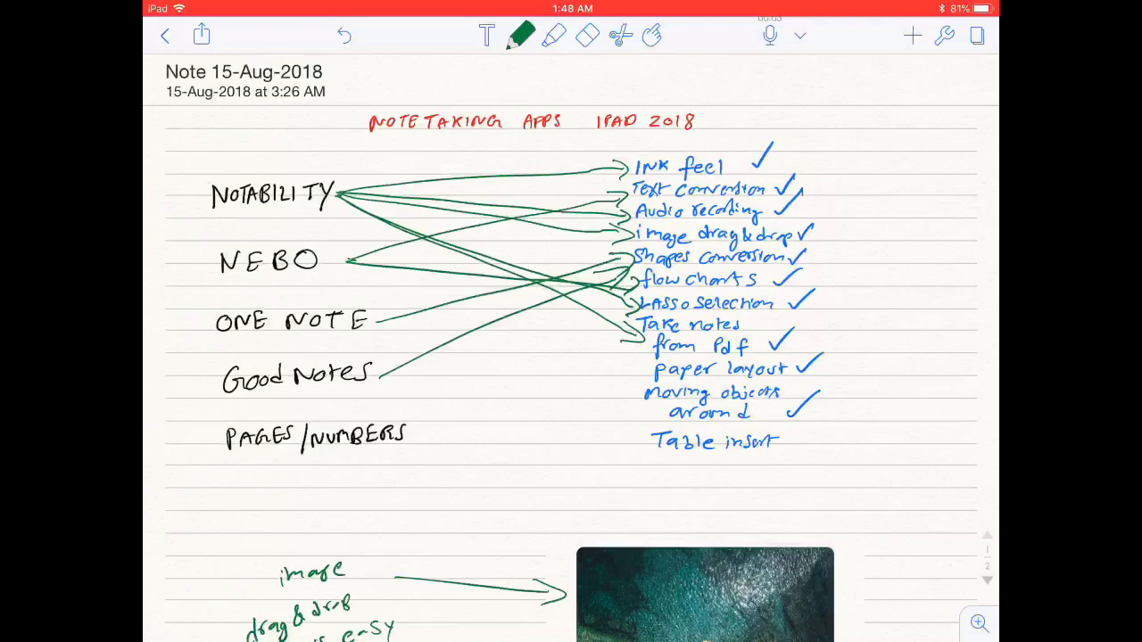
pyautogui.click(164, 36)
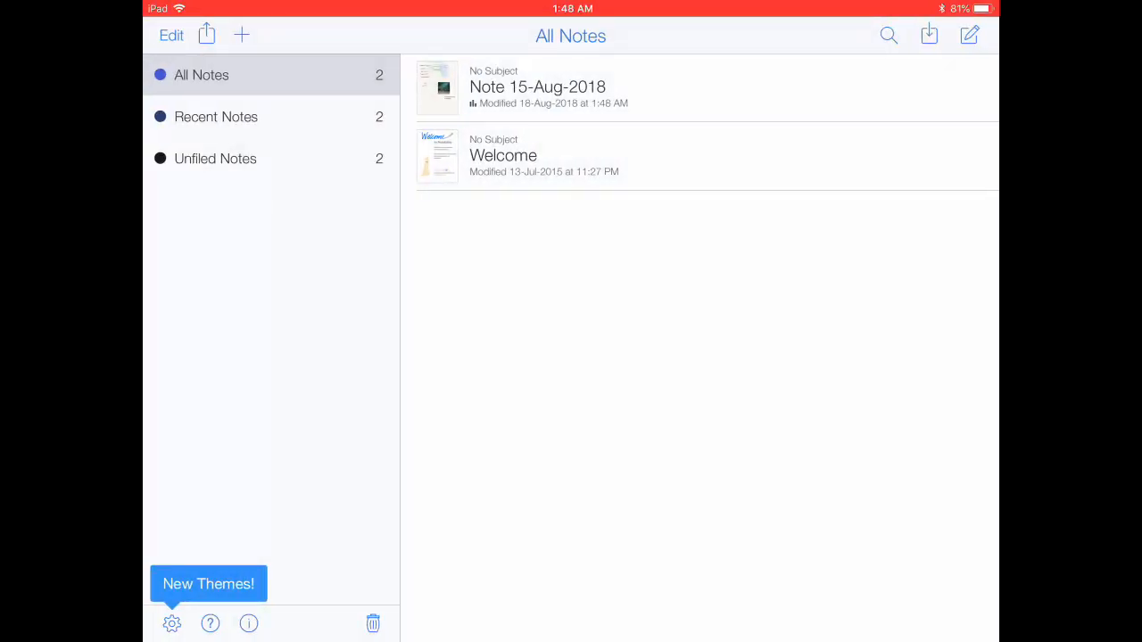
# Show the Welcome note beside Note 15-Aug-2018 in split view, then return to the note full-screen
pyautogui.click(537, 85)
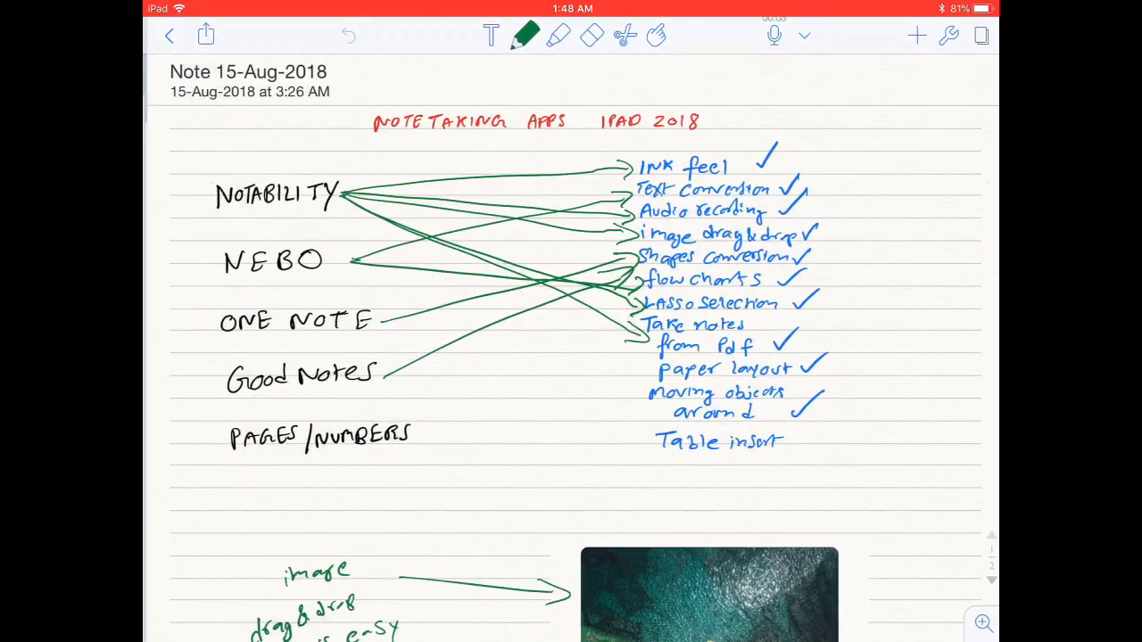
pyautogui.click(167, 36)
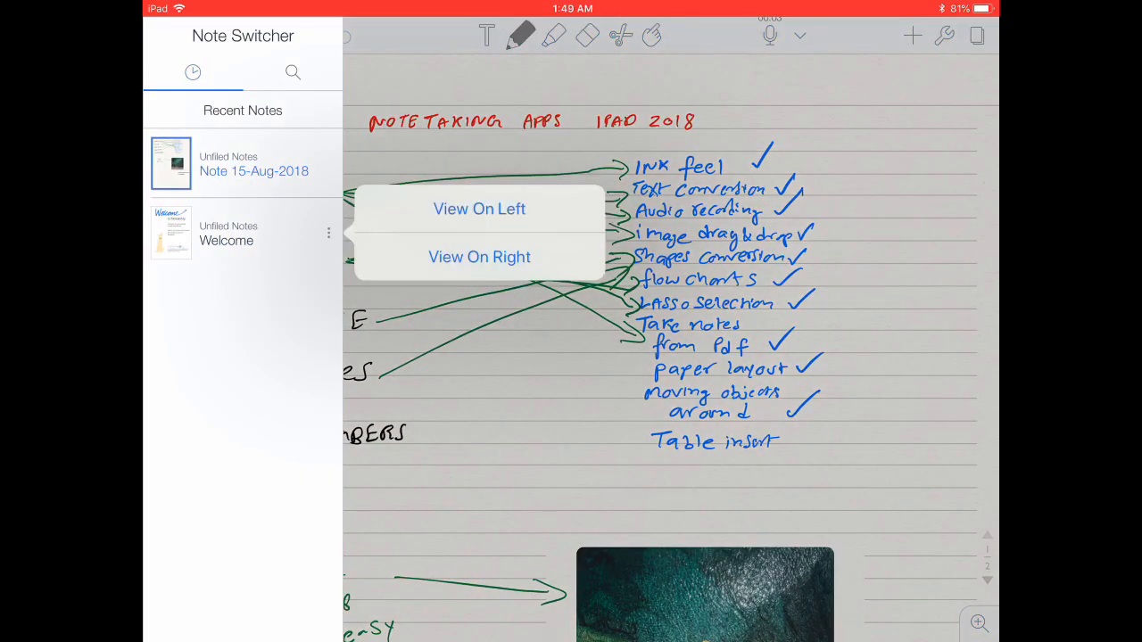
pyautogui.click(478, 257)
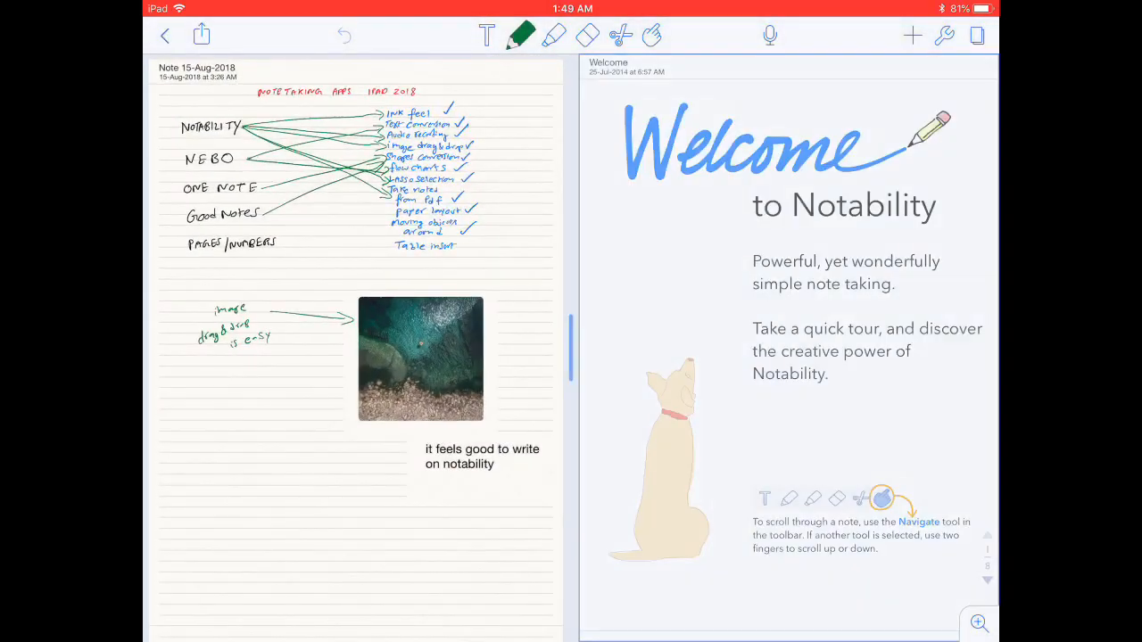
pyautogui.scroll(-3)
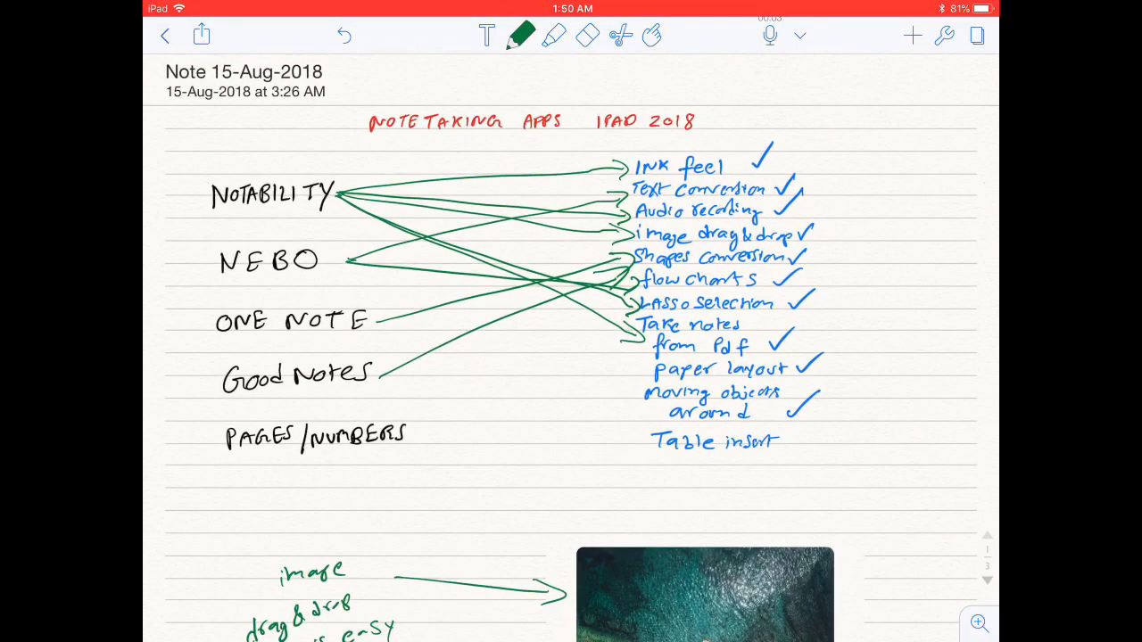
# Change the note's paper to white with a square grid from the Utilities paper choices
pyautogui.scroll(-3)
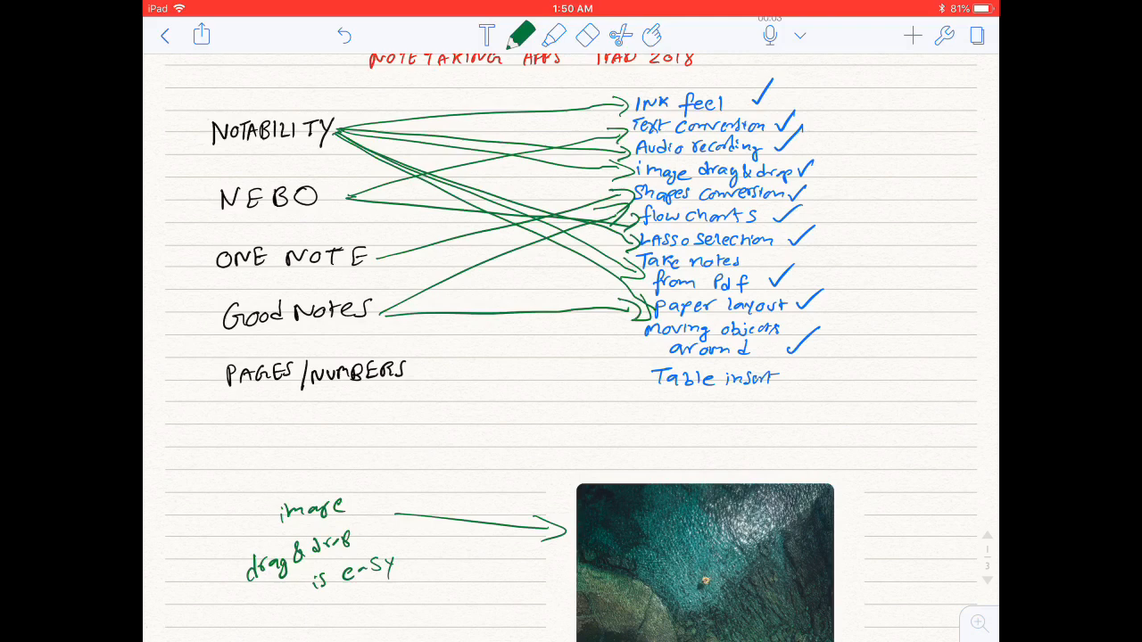
pyautogui.click(943, 35)
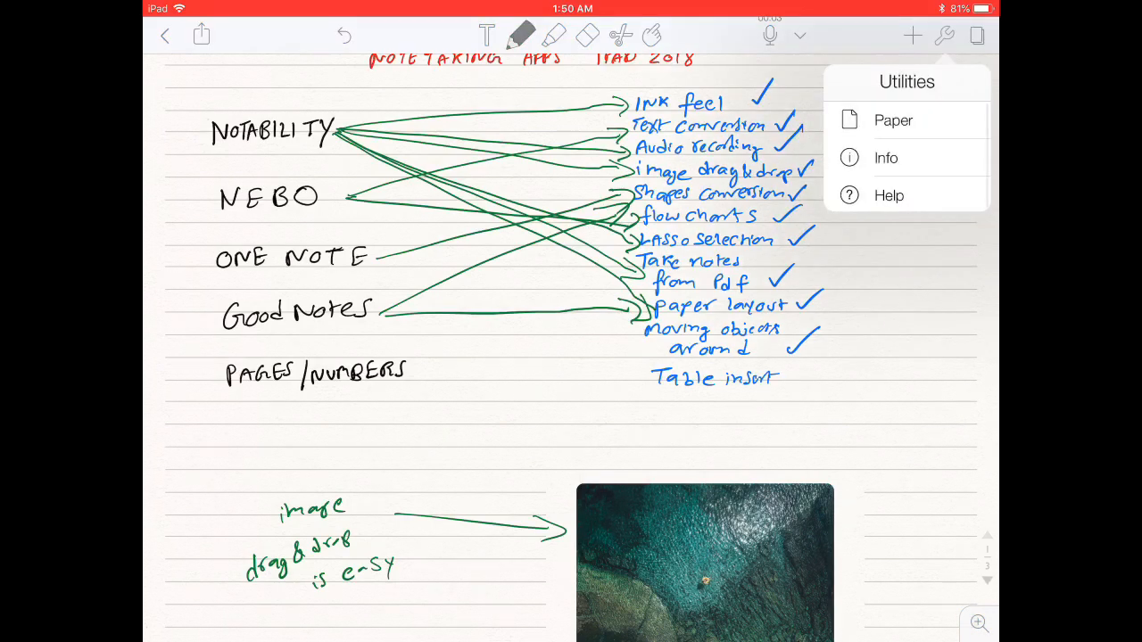
pyautogui.click(892, 122)
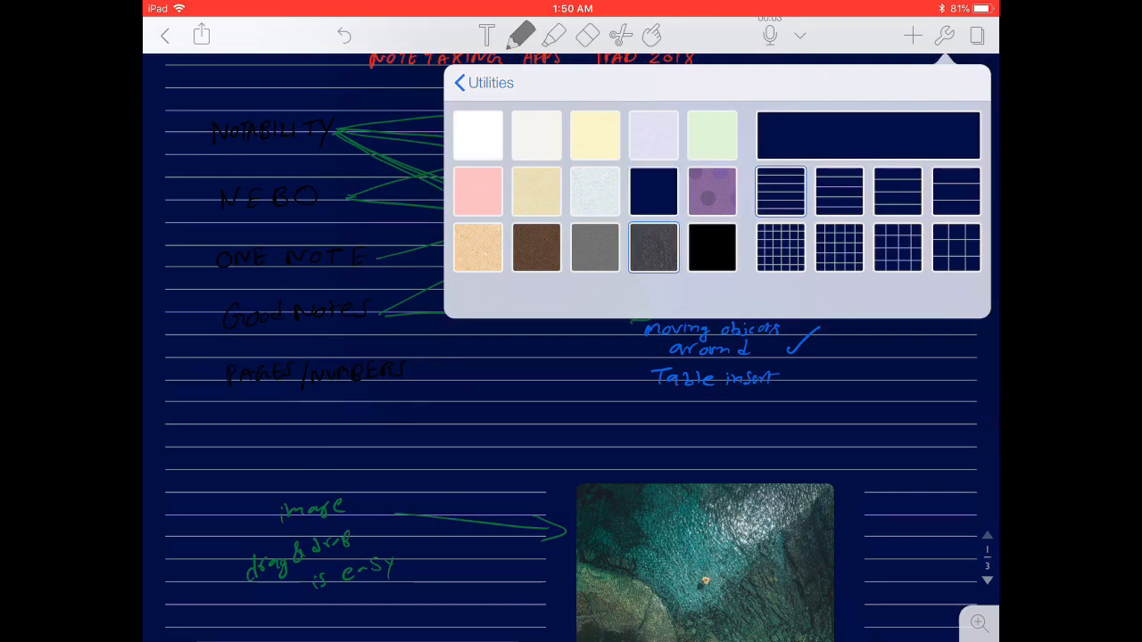
pyautogui.click(778, 191)
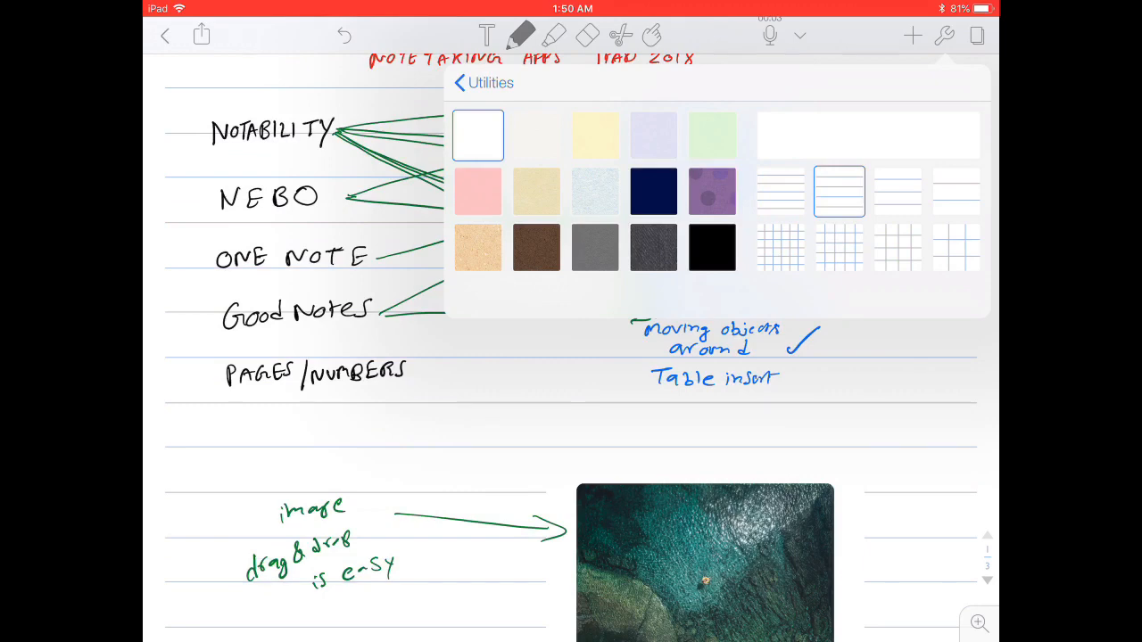
pyautogui.click(838, 246)
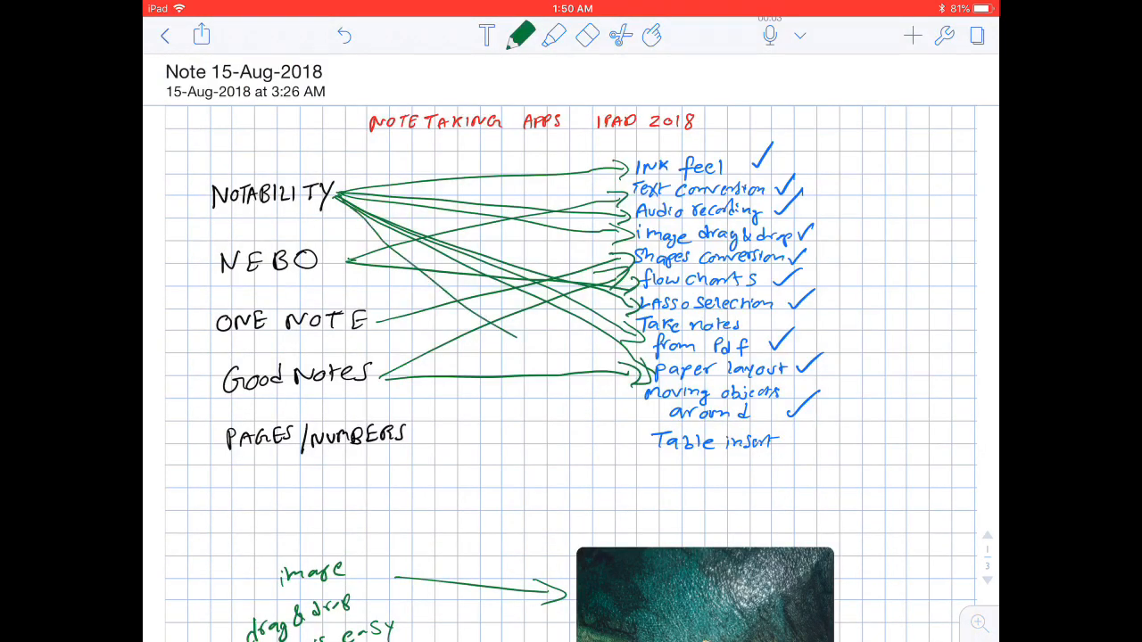
# Handwrite 'image drag & drop is easy' beside the photo with an arrow pointing to it
pyautogui.scroll(-3)
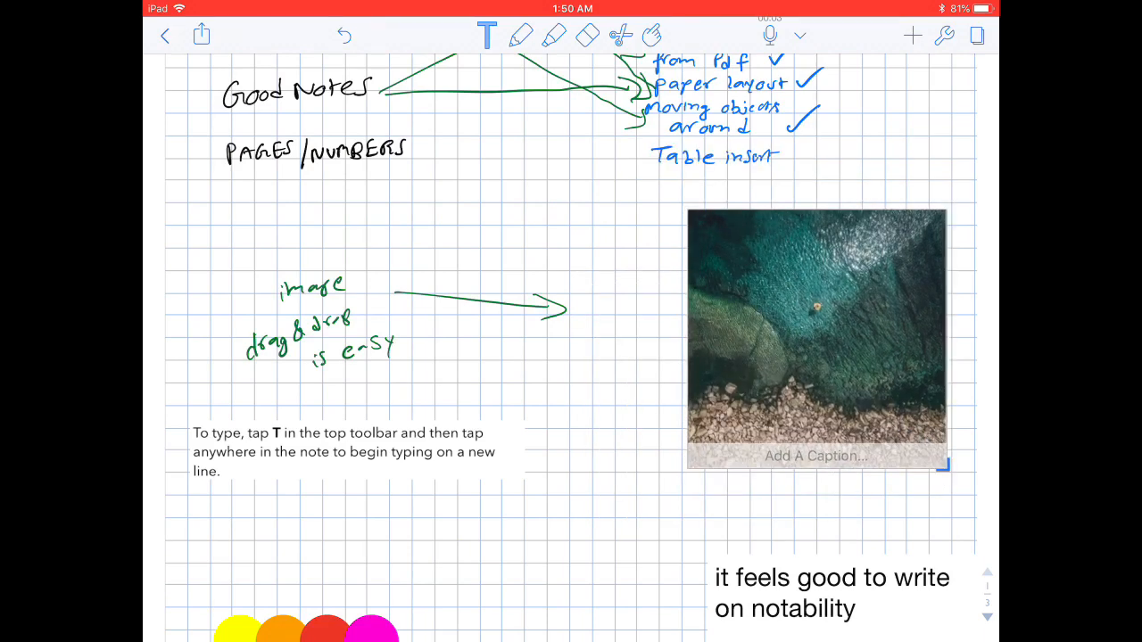
pyautogui.click(342, 450)
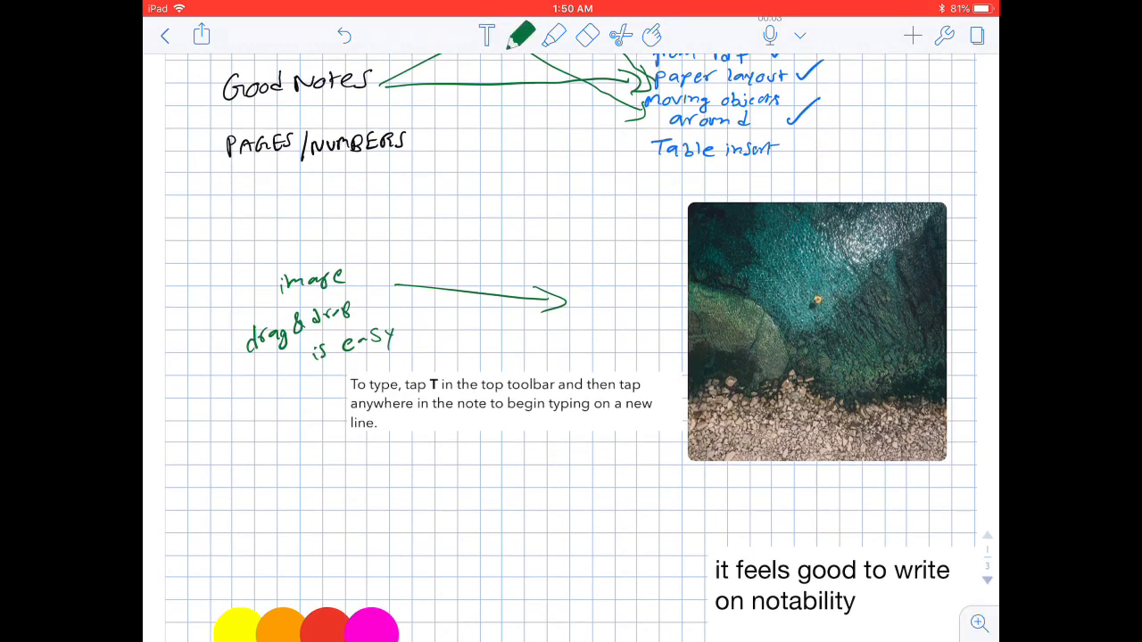
pyautogui.moveTo(223, 481); pyautogui.dragTo(606, 553)
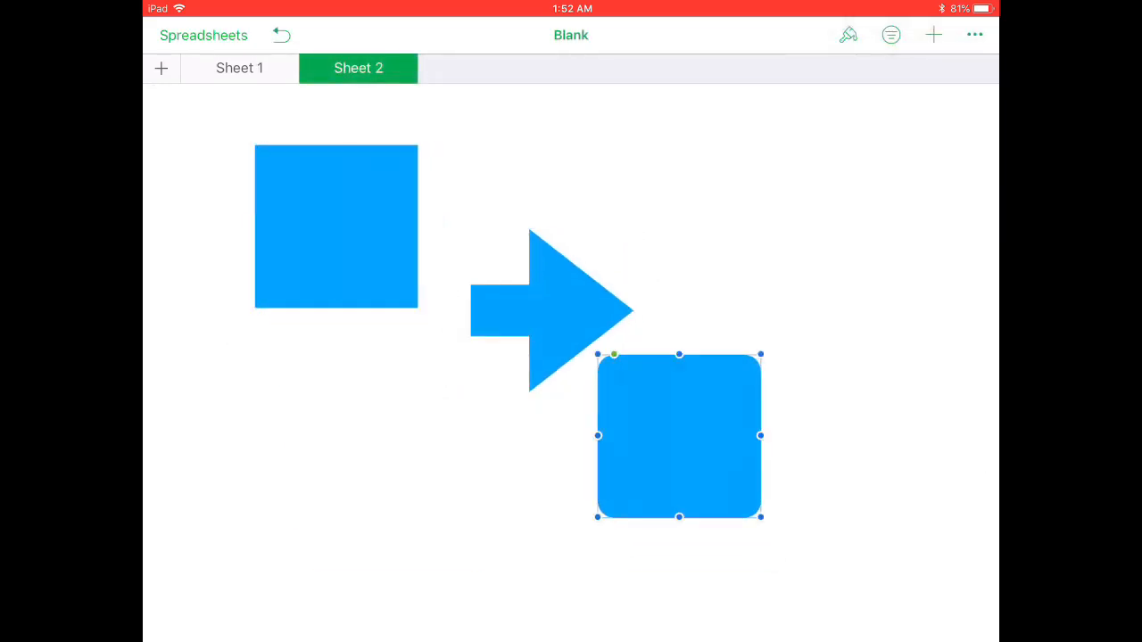
# Move the rounded square to the right of the arrow, then bring up the app switcher
pyautogui.moveTo(678, 437); pyautogui.dragTo(750, 227)
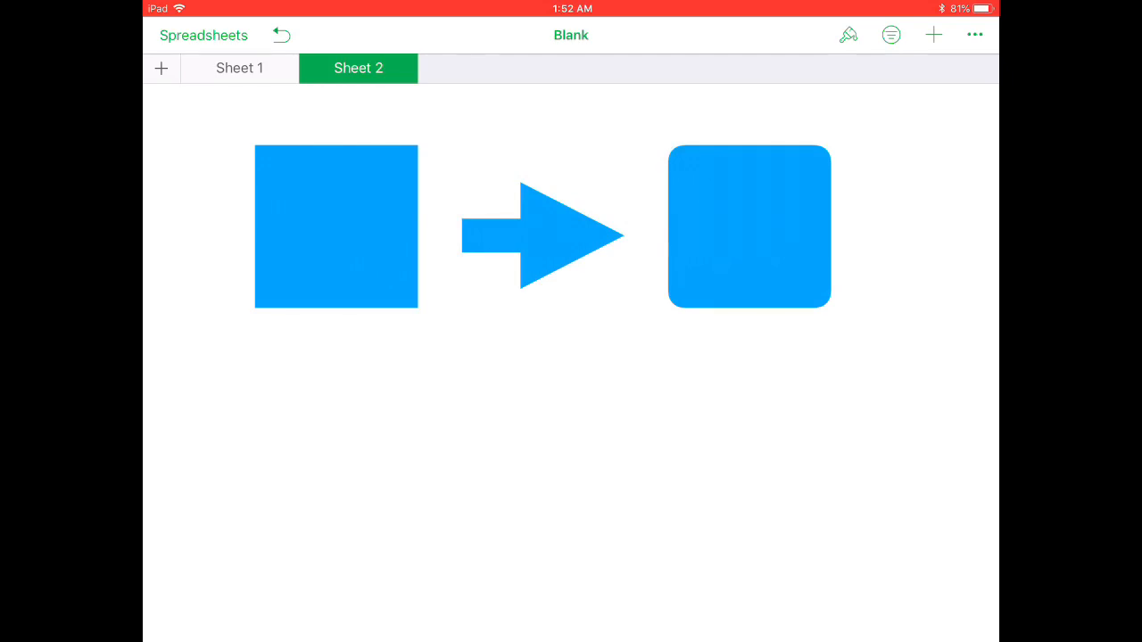
pyautogui.click(933, 36)
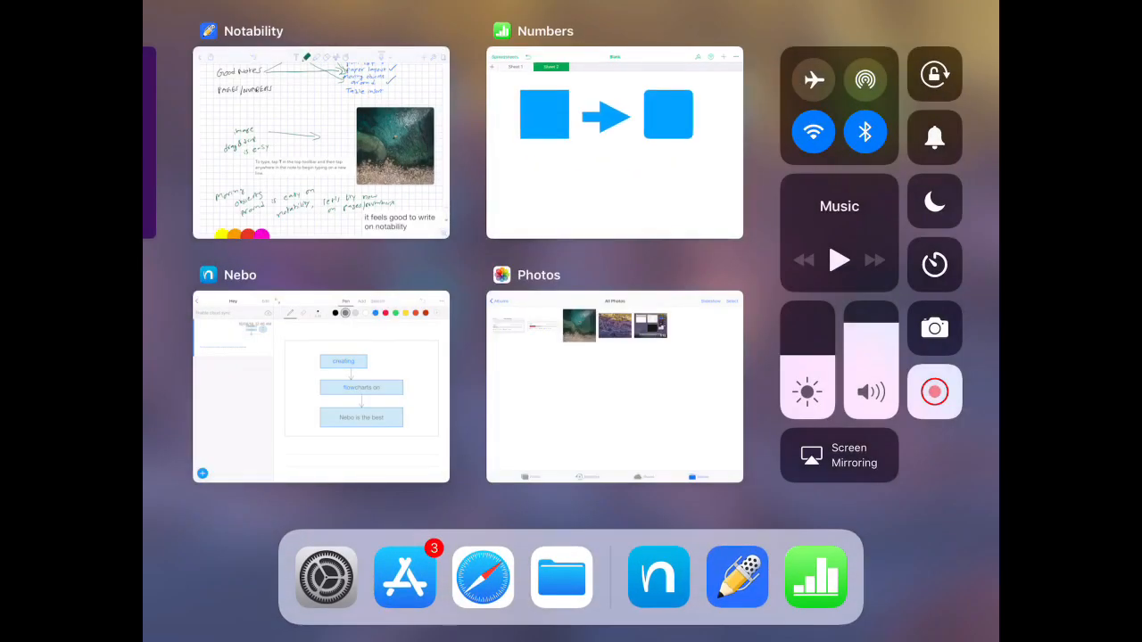
# Switch to the Notability note, then return to the Numbers spreadsheet
pyautogui.click(319, 143)
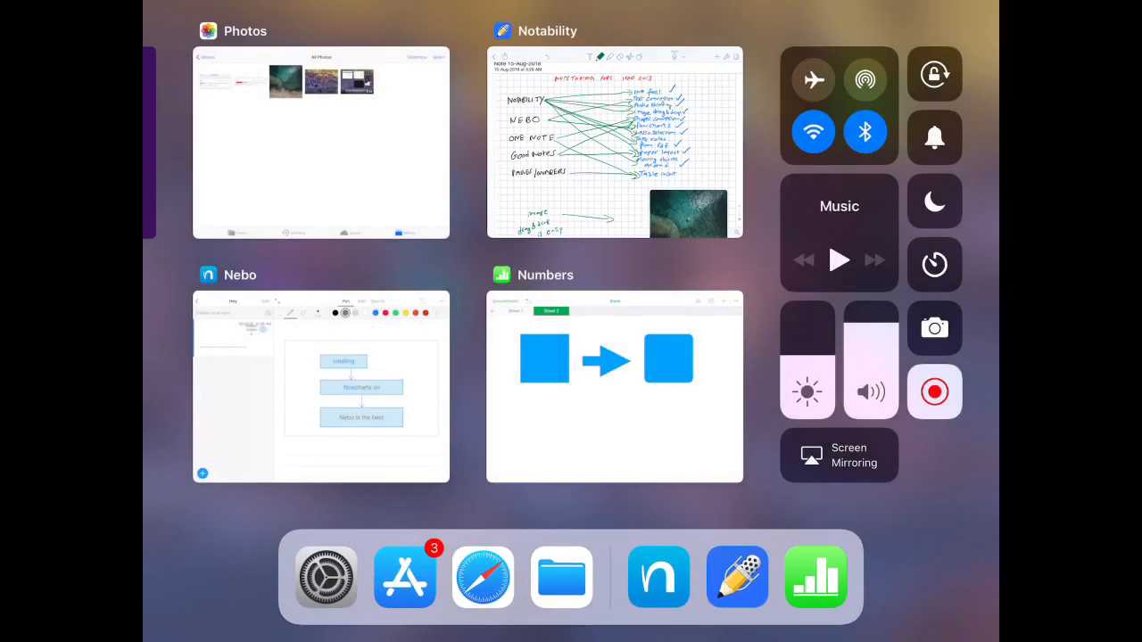
pyautogui.click(614, 385)
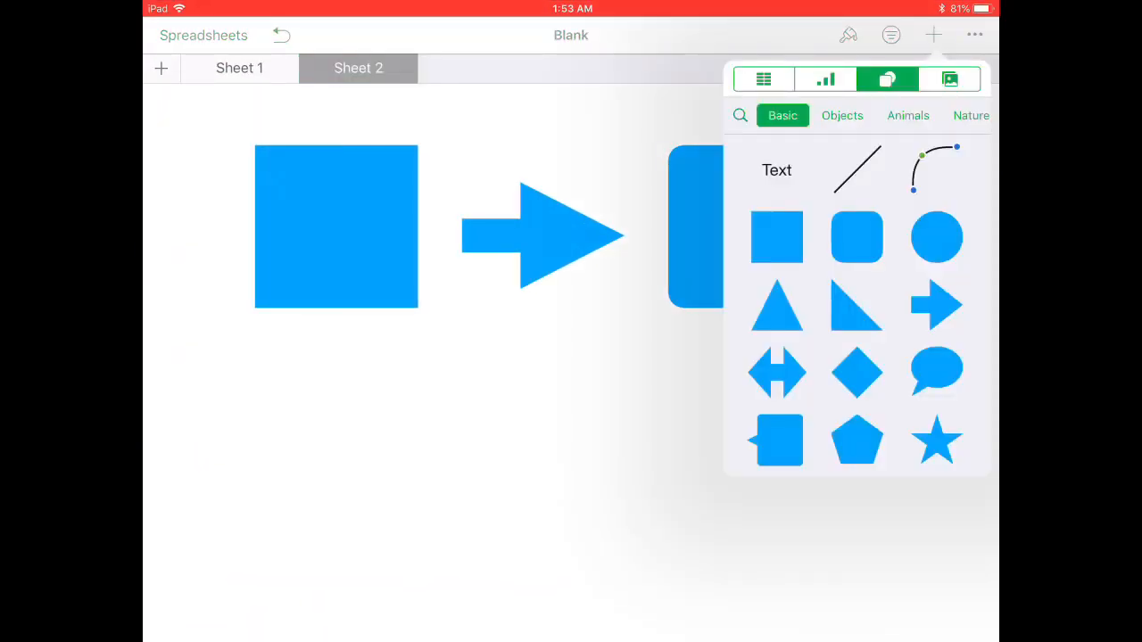
# Insert a plain table below the shapes and enter 'Data' in one of its cells
pyautogui.click(764, 78)
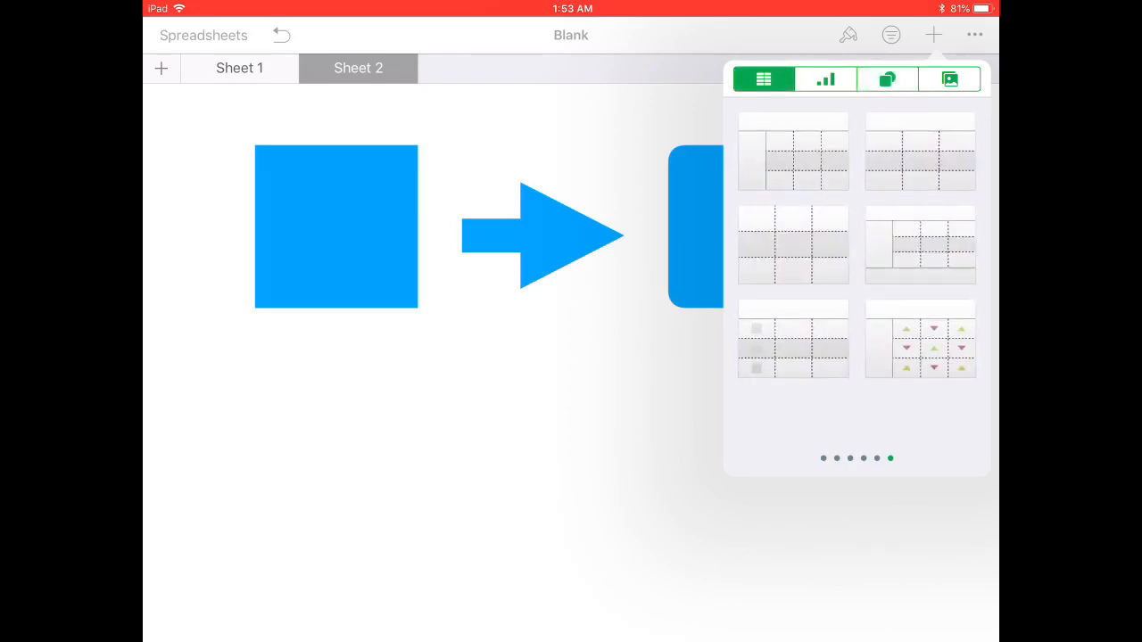
pyautogui.click(792, 151)
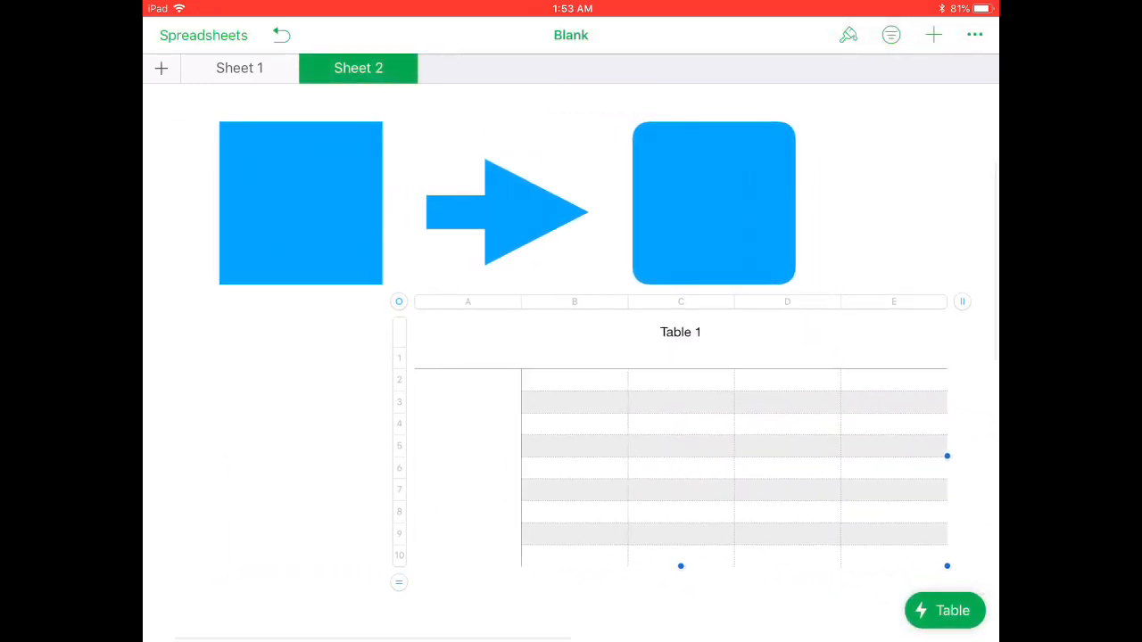
pyautogui.click(892, 510)
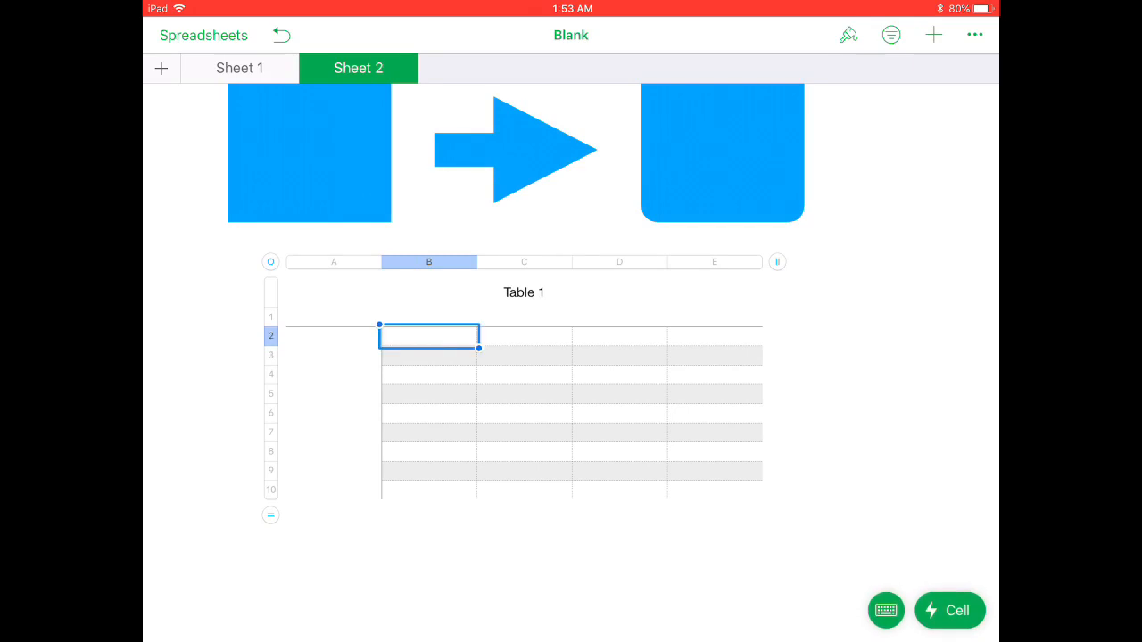
pyautogui.write('Data')
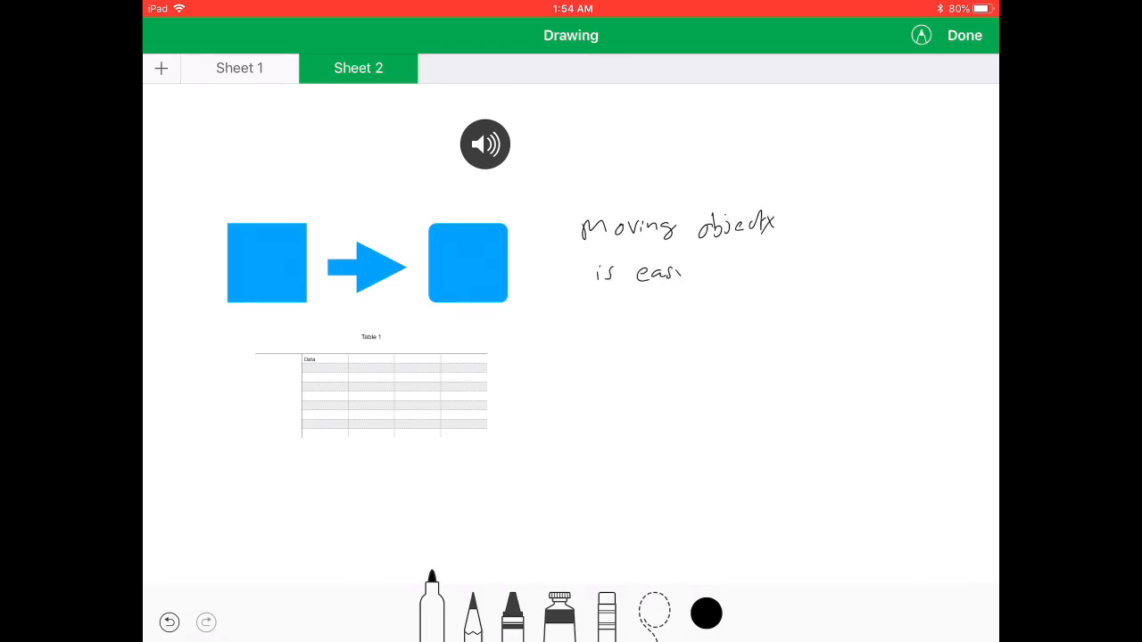
# Finish handwriting 'Moving objects is easy on notability' beside the shapes
pyautogui.moveTo(704, 271); pyautogui.dragTo(842, 267)
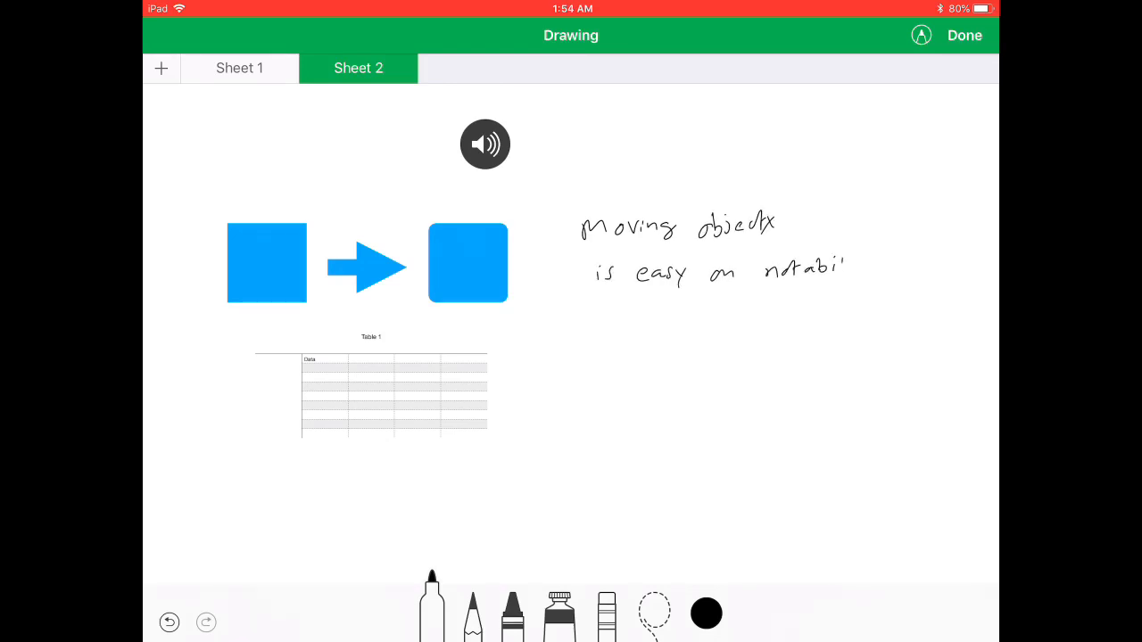
pyautogui.write('lity')
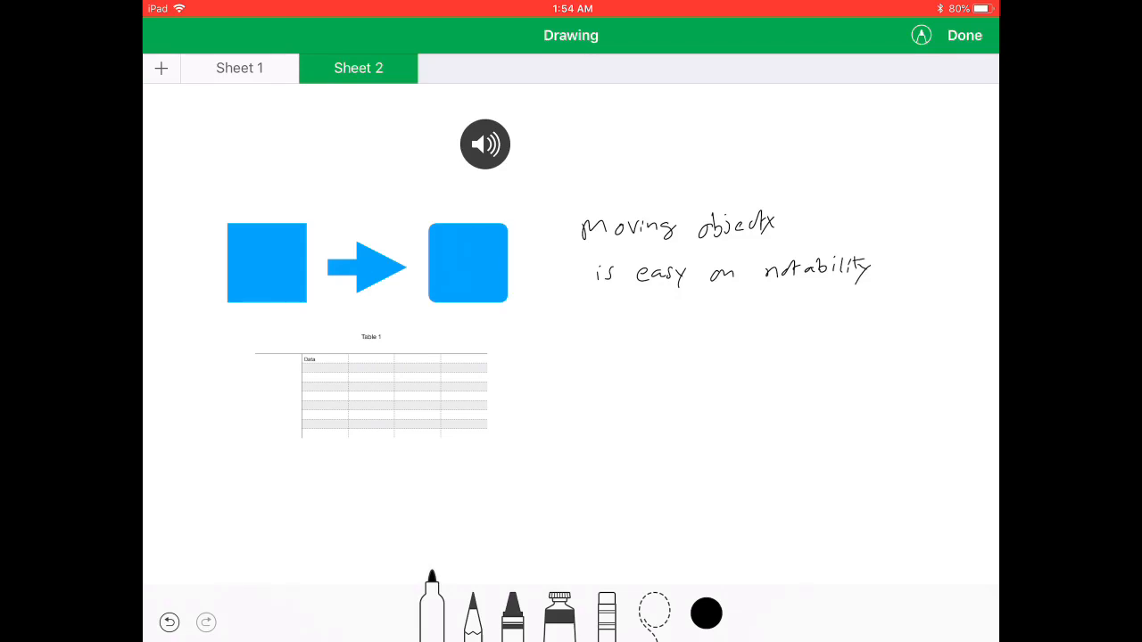
pyautogui.moveTo(603, 323); pyautogui.dragTo(642, 330)
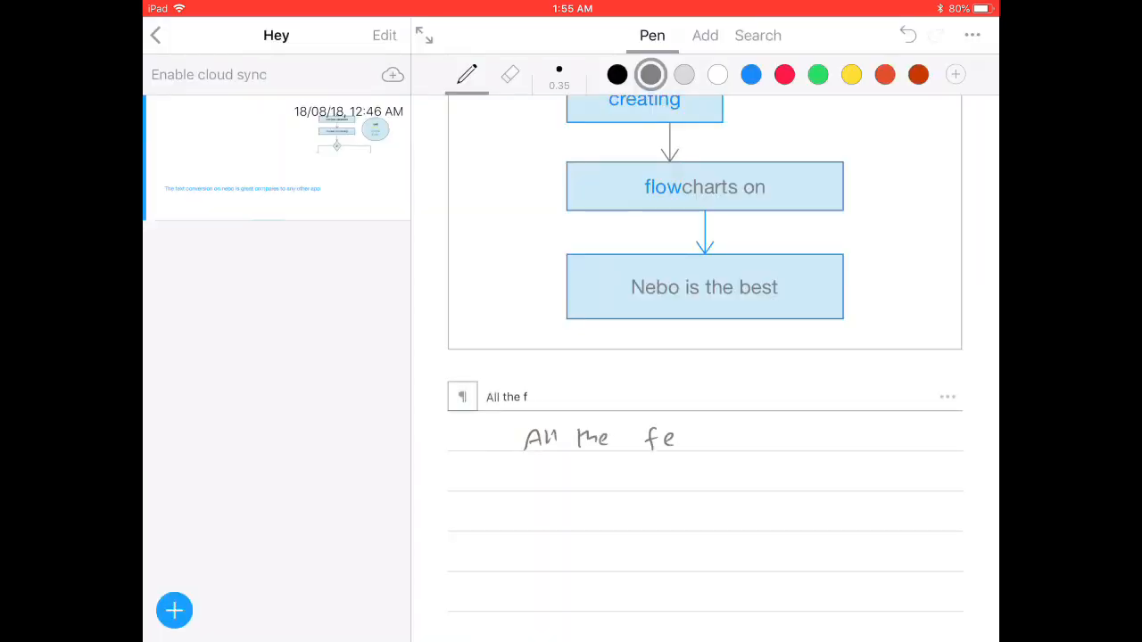
# Handwrite the sentence about 'features need' below the Nebo flowchart
pyautogui.write('features need')
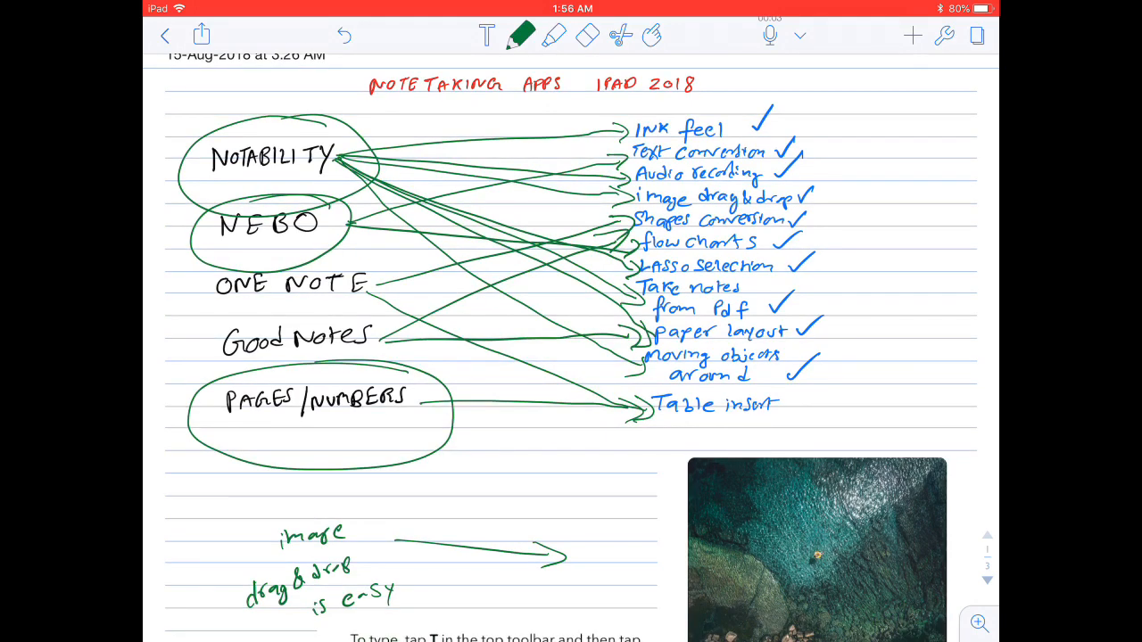
# Write 'These three seem to be the best…so far' and link Notability to the Cons list with an arrow
pyautogui.write('These three the')
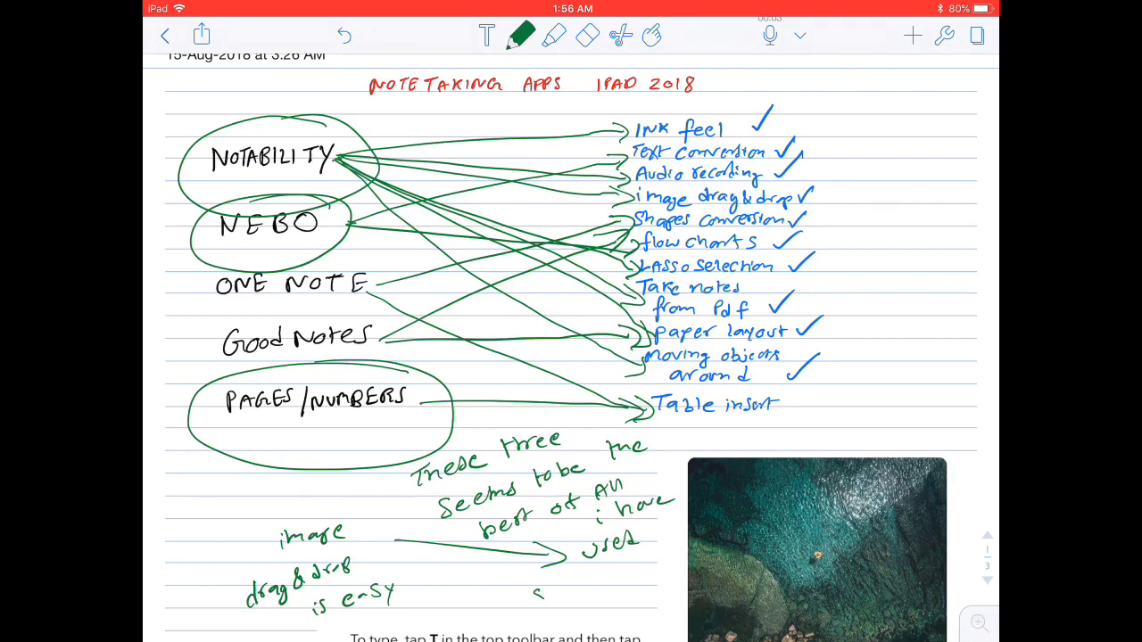
pyautogui.write('so far')
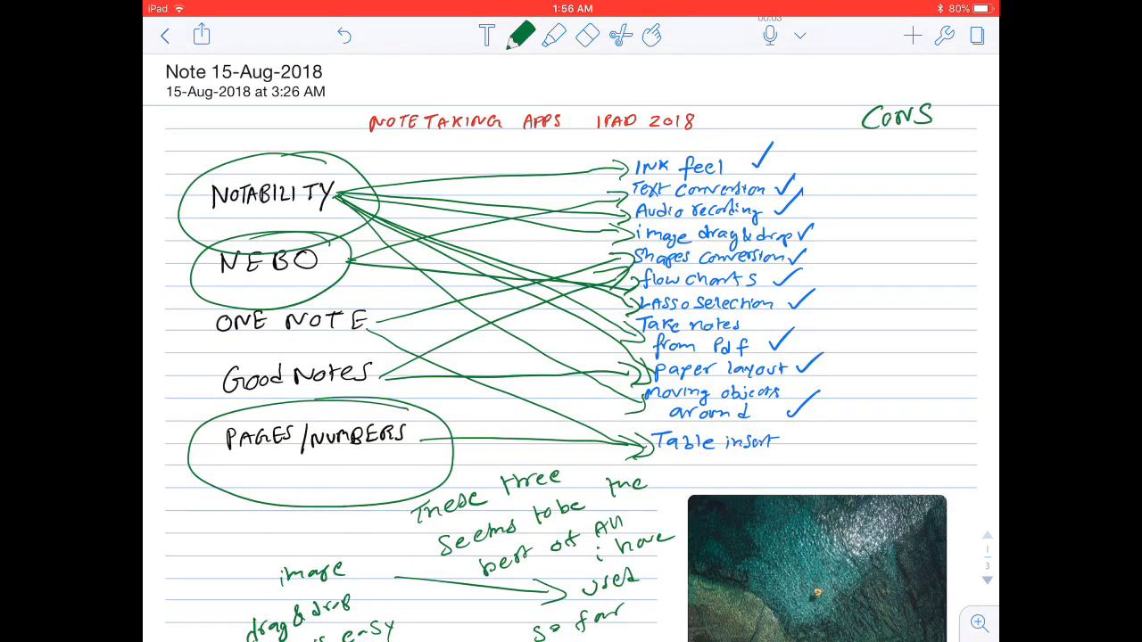
pyautogui.moveTo(338, 169); pyautogui.dragTo(865, 143)
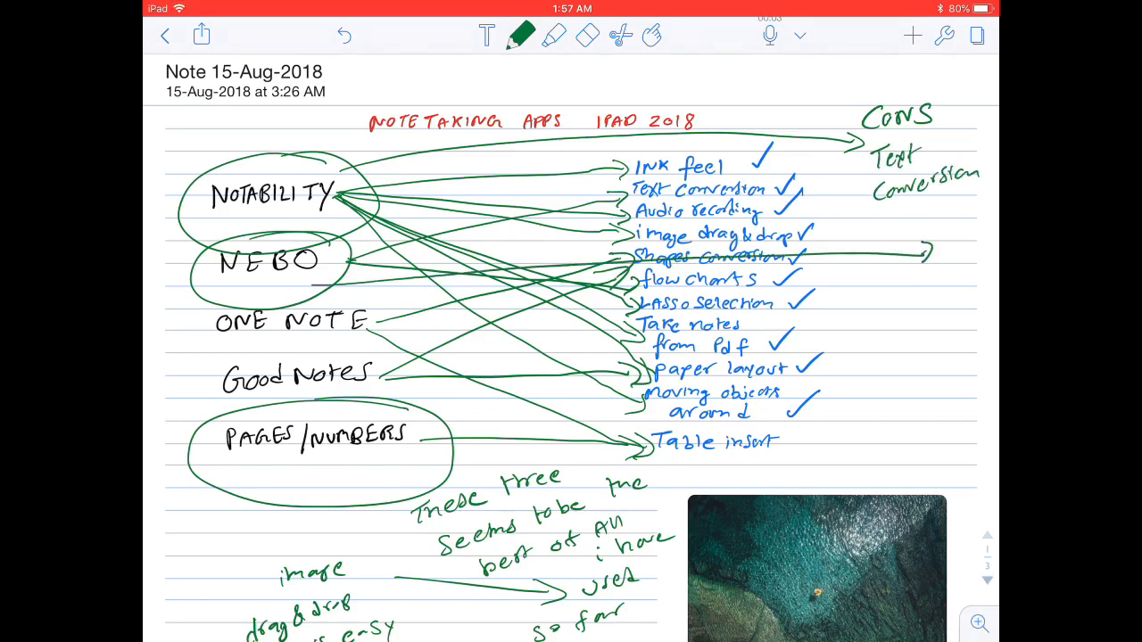
# List the cons: paper layout and ink feel
pyautogui.write('paper le')
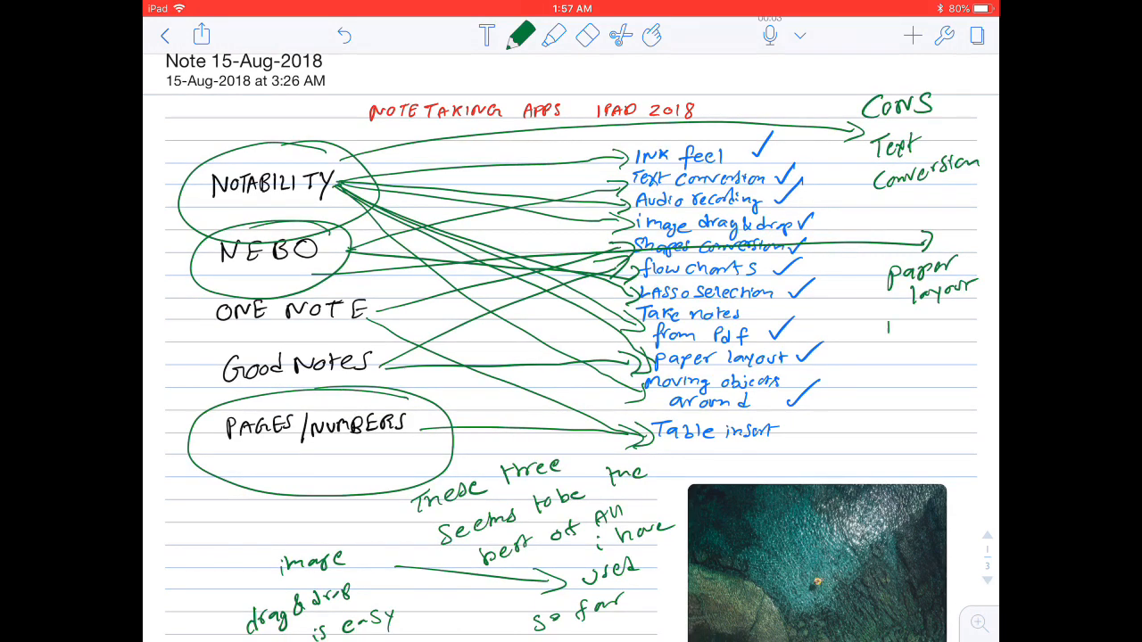
pyautogui.write('ink feel')
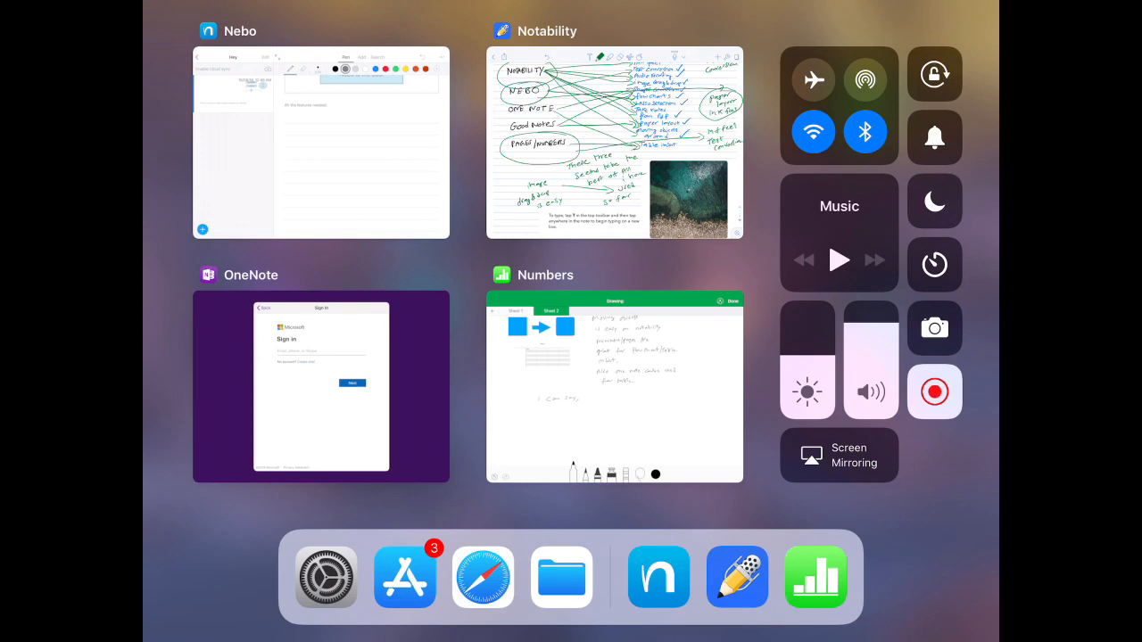
# Bring up the app switcher over the finished comparison note
pyautogui.click(934, 392)
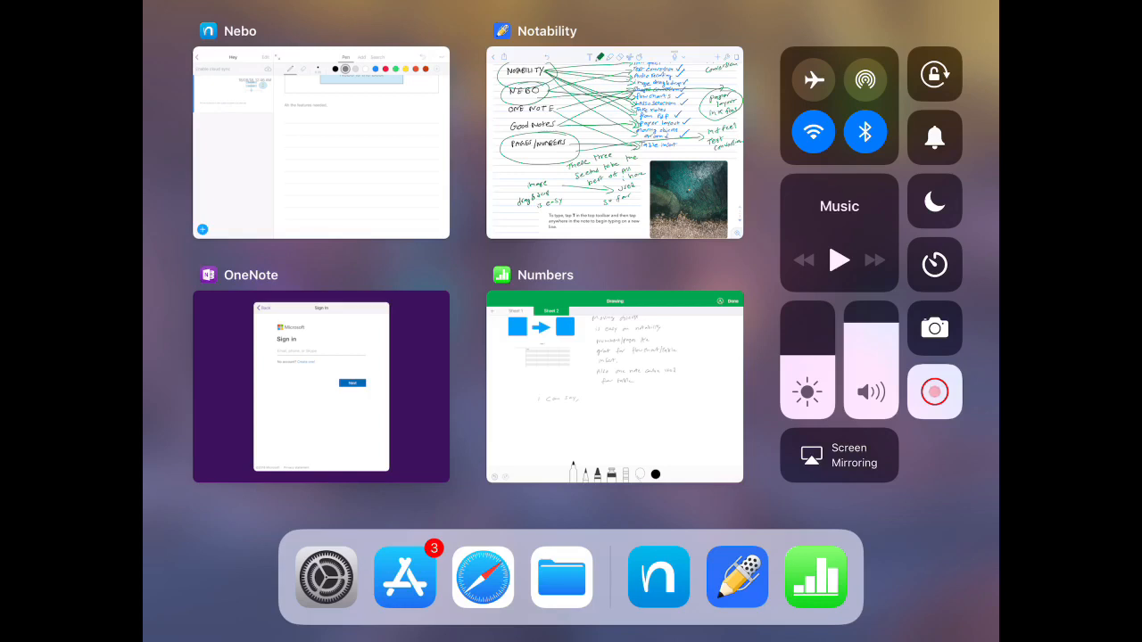
pyautogui.click(935, 392)
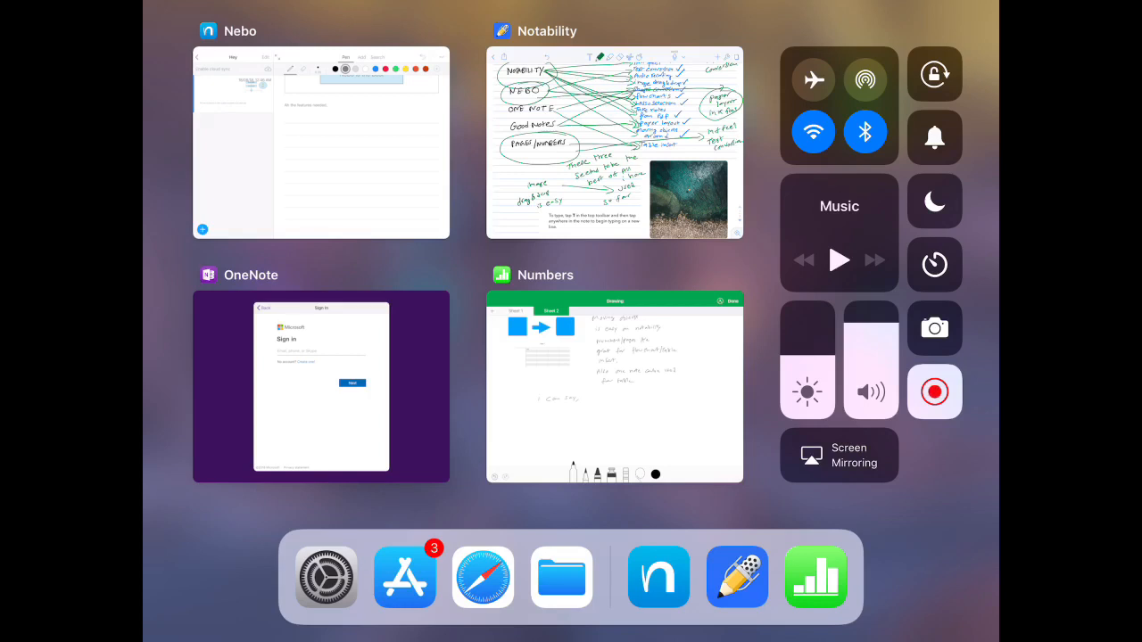